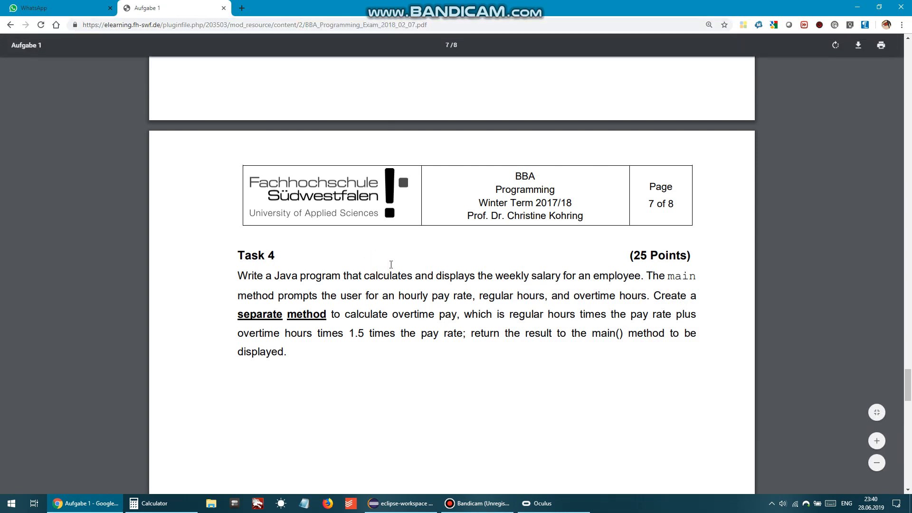
mouse_move(377, 305)
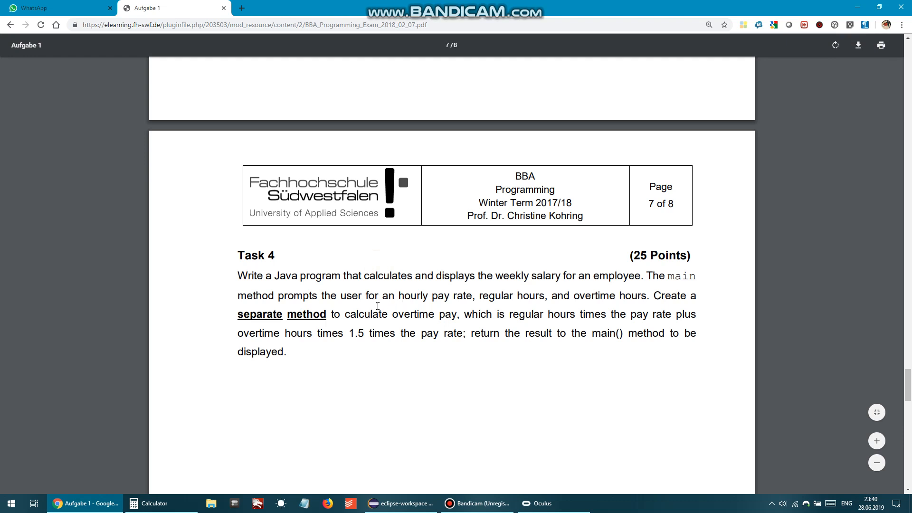
mouse_move(298, 282)
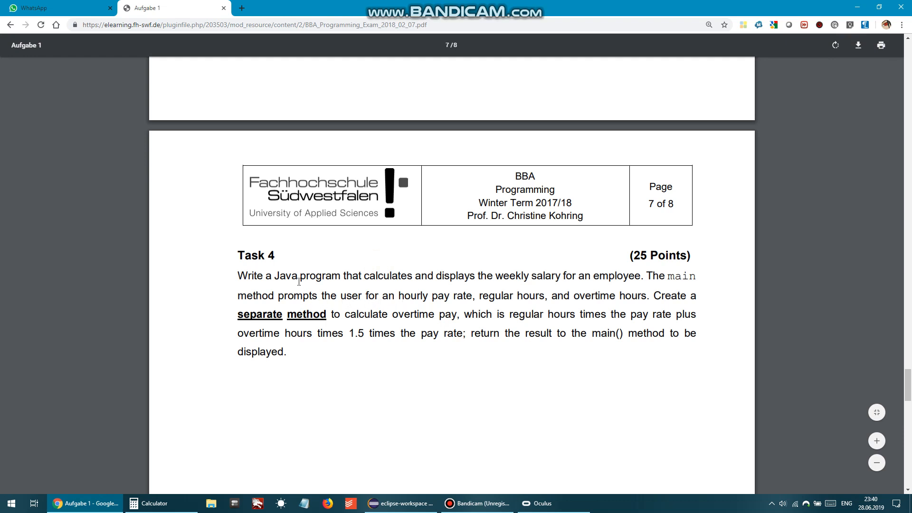
mouse_move(479, 286)
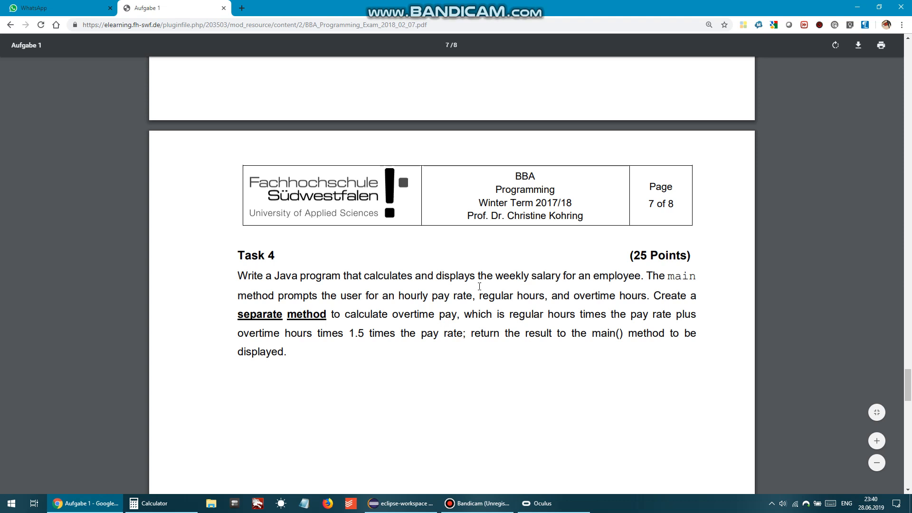
mouse_move(660, 280)
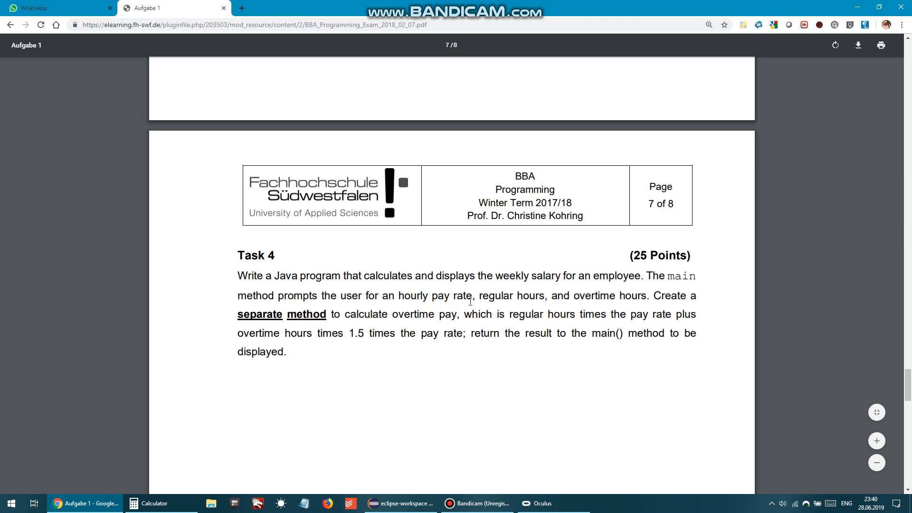
mouse_move(641, 295)
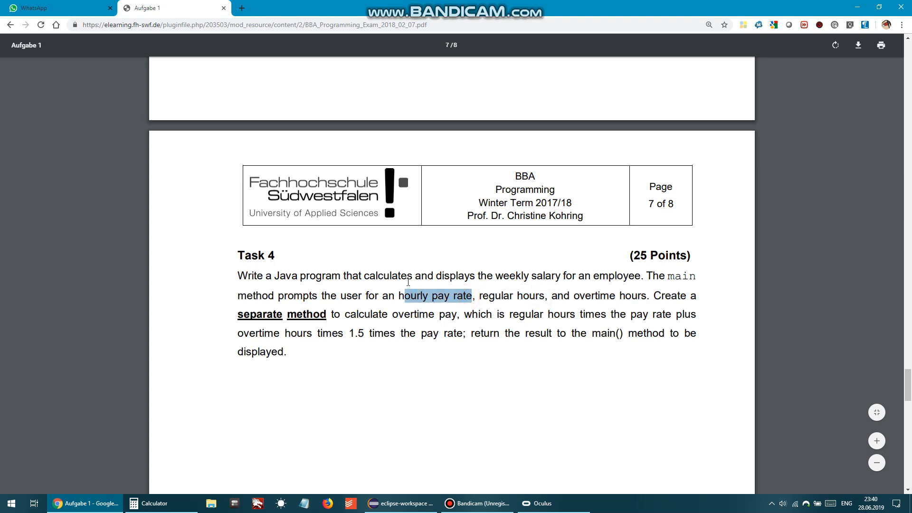
mouse_move(335, 335)
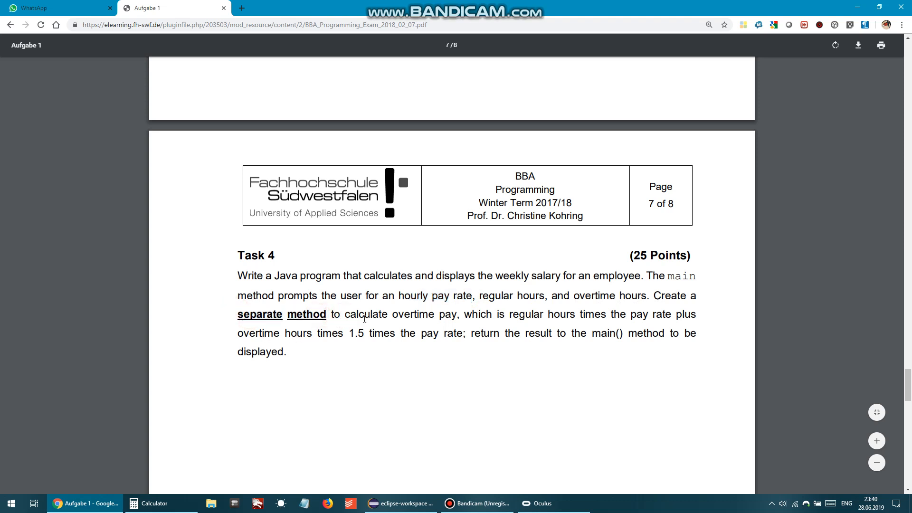
mouse_move(488, 319)
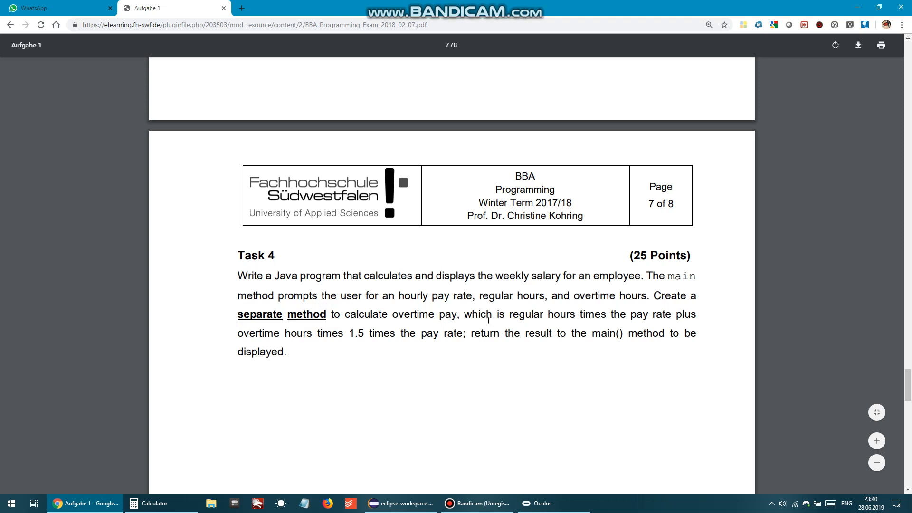
mouse_move(629, 320)
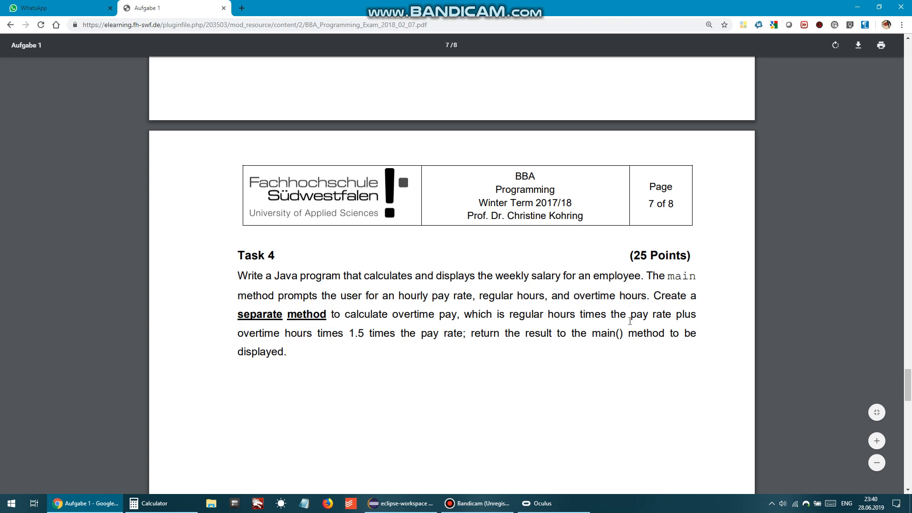
mouse_move(279, 337)
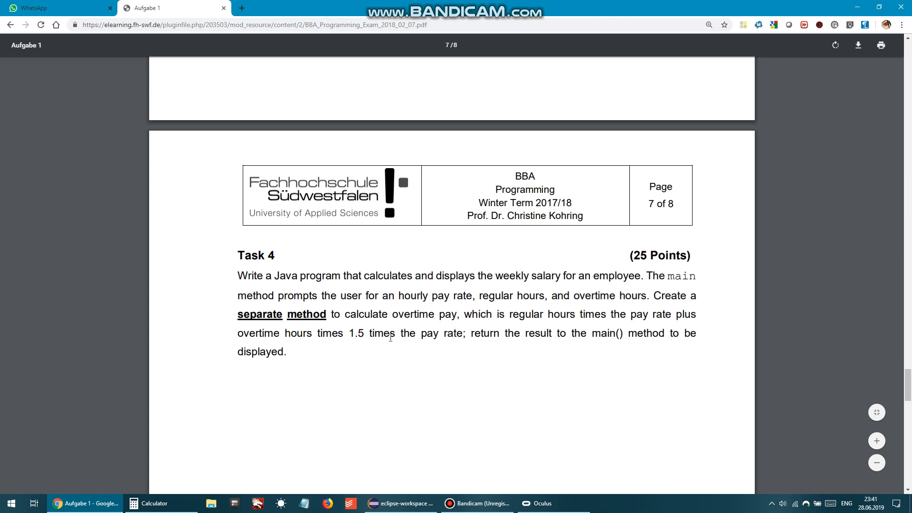
mouse_move(492, 345)
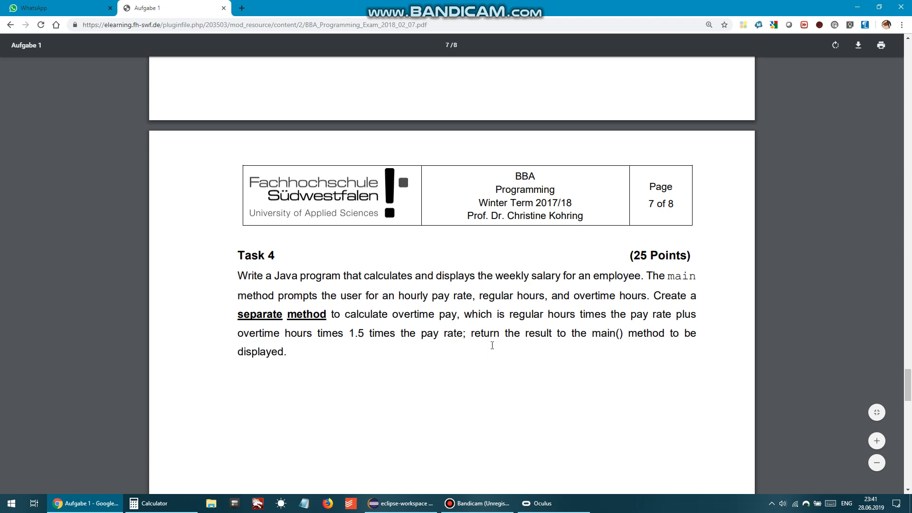
mouse_move(538, 343)
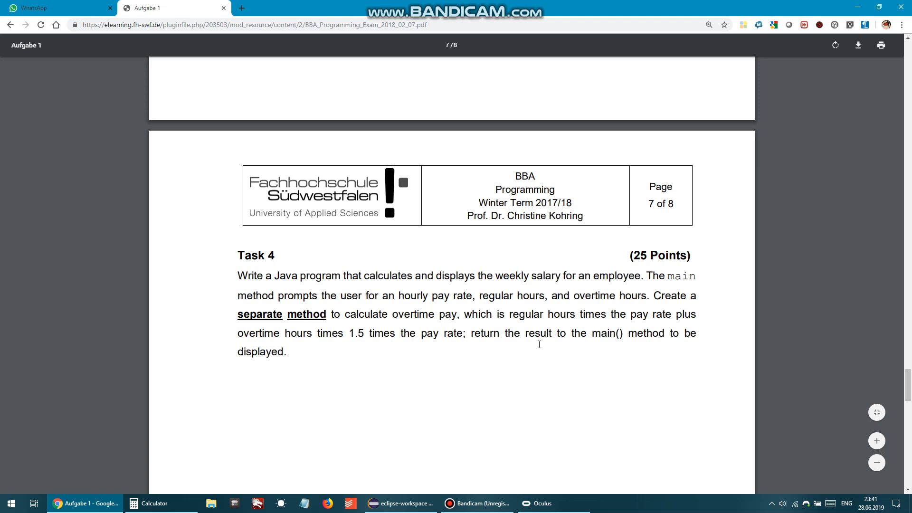
mouse_move(482, 358)
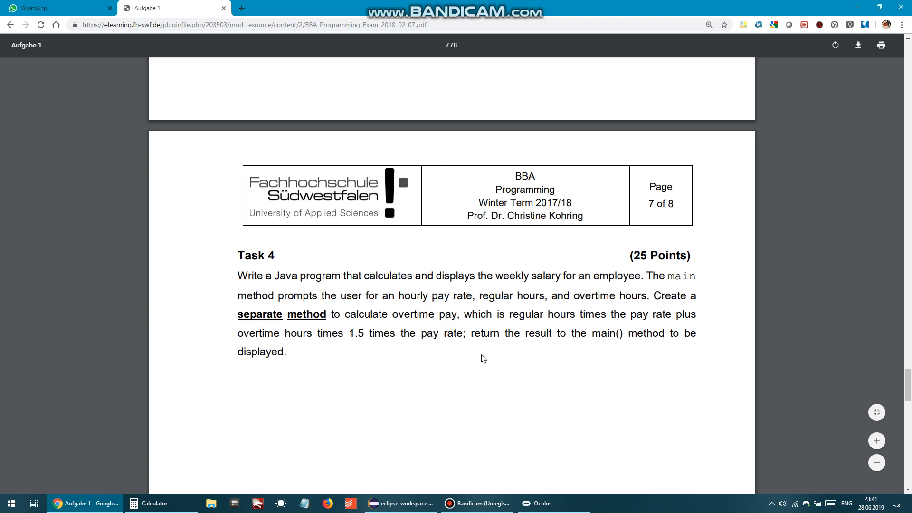
Step: Return to the Task4 code in Eclipse and clear the previous run from the Console
click(400, 503)
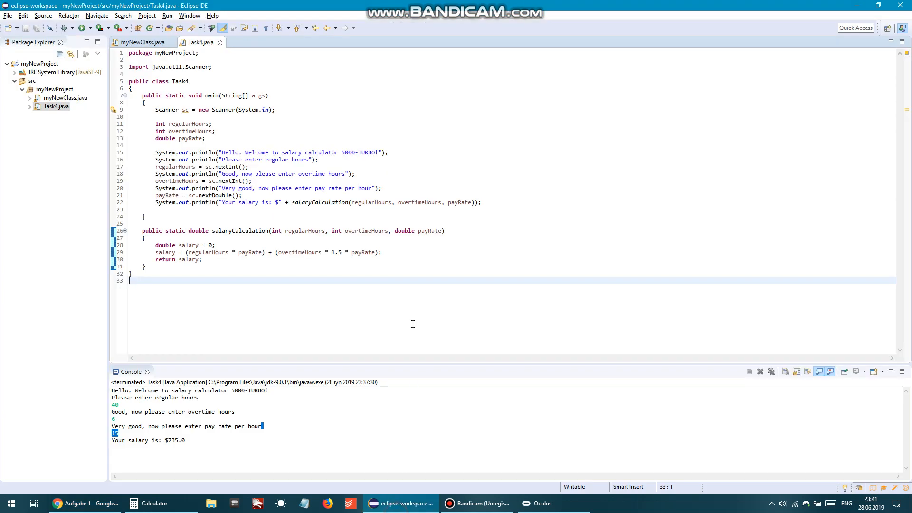
mouse_move(241, 373)
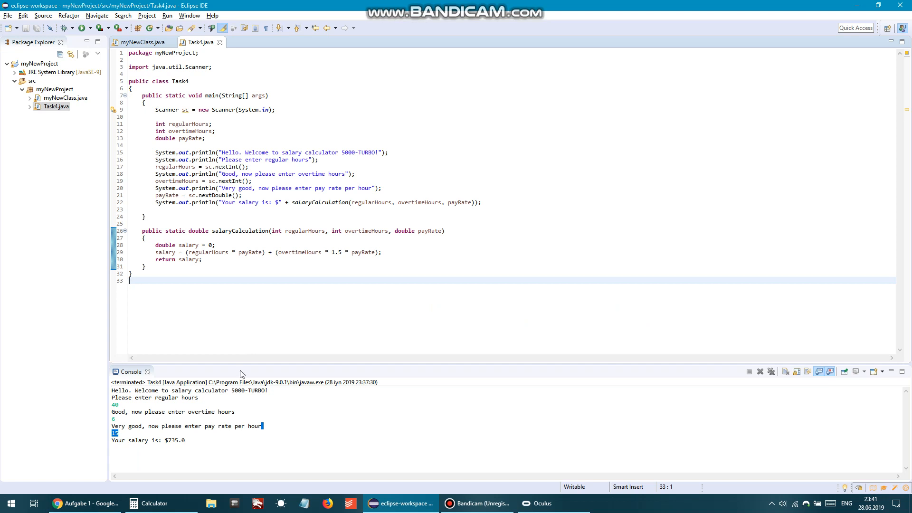
click(759, 371)
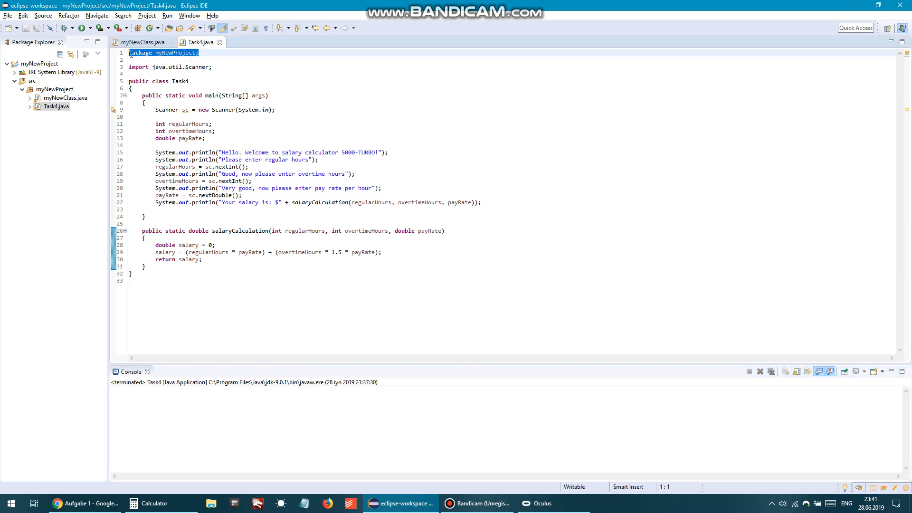
Step: Review the package declaration, Scanner import, Task4 class declaration and Scanner creation line
click(177, 53)
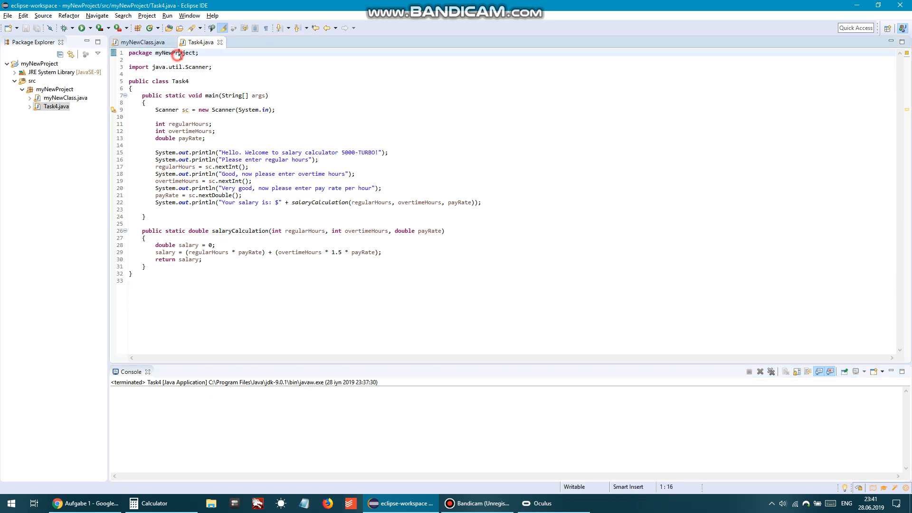
click(212, 67)
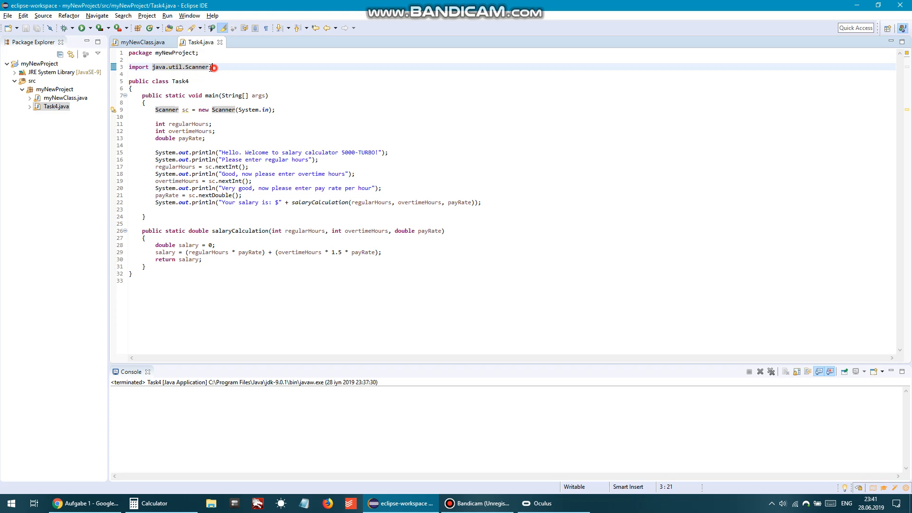
click(214, 67)
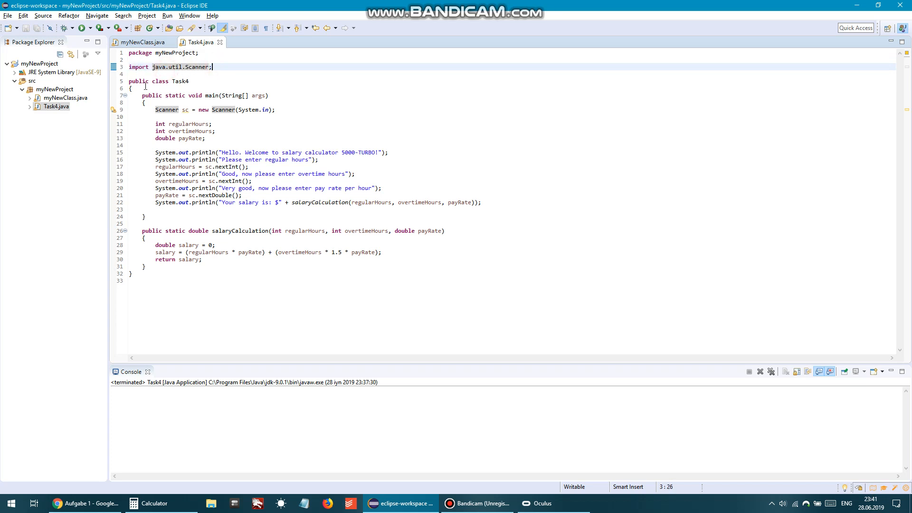
click(131, 80)
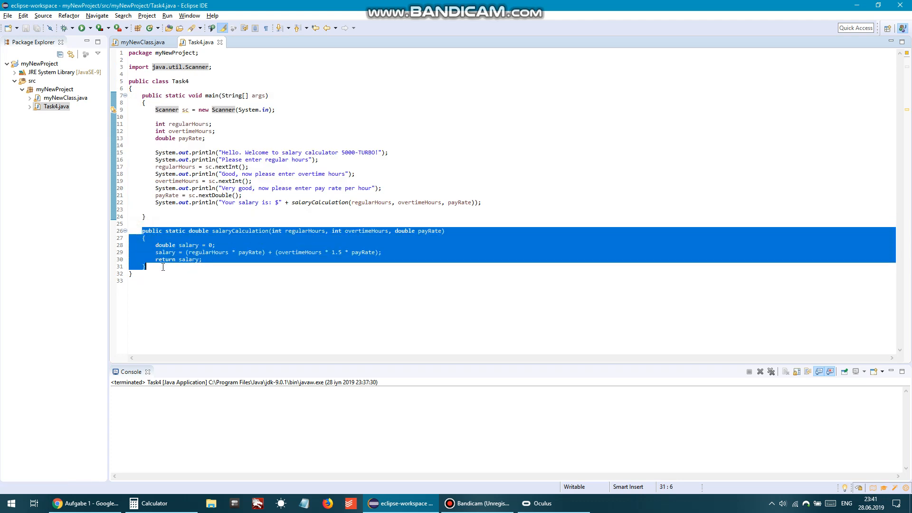
click(164, 116)
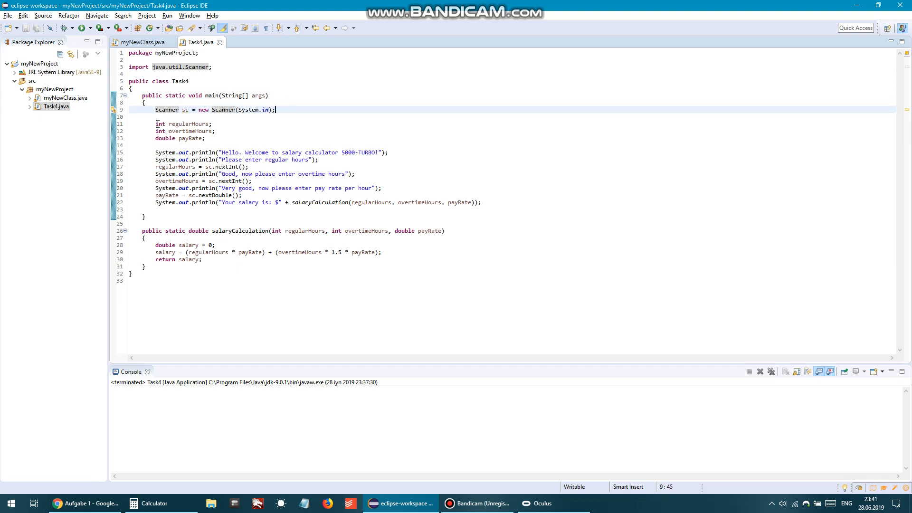
drag(155, 123, 205, 138)
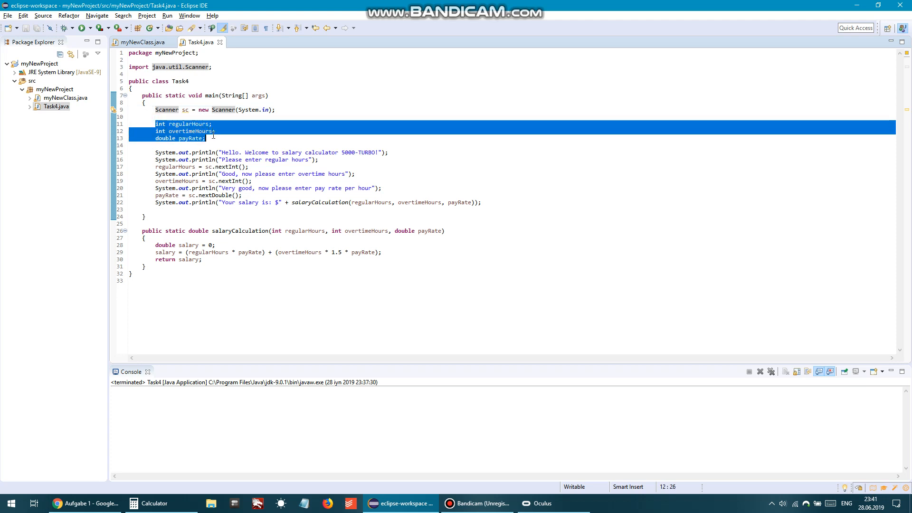
click(205, 138)
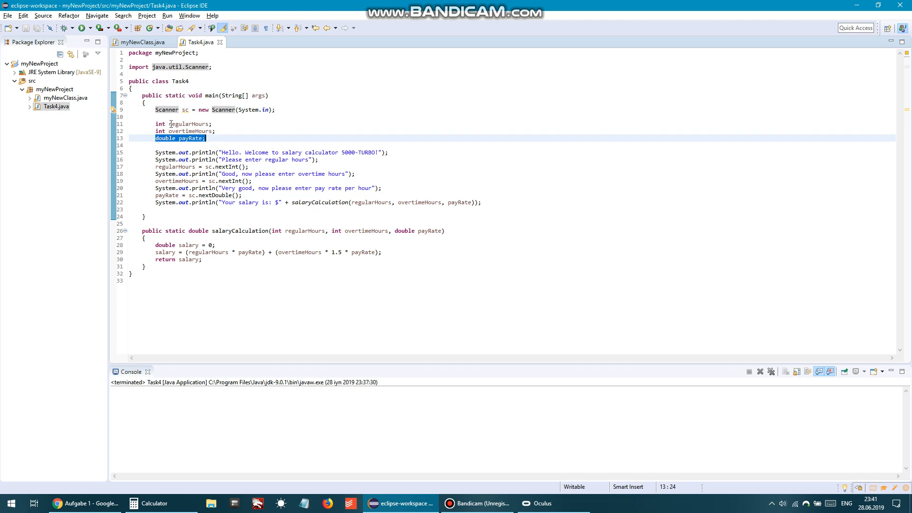
double_click(188, 124)
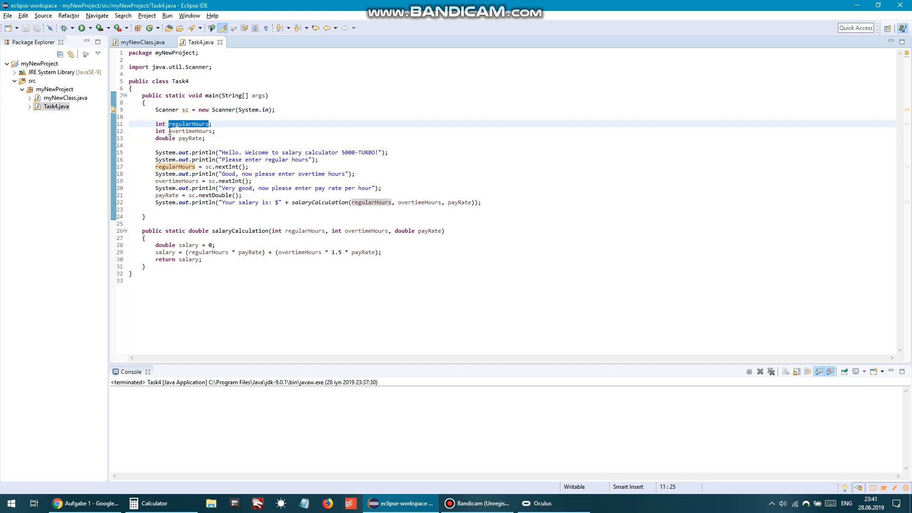
click(174, 138)
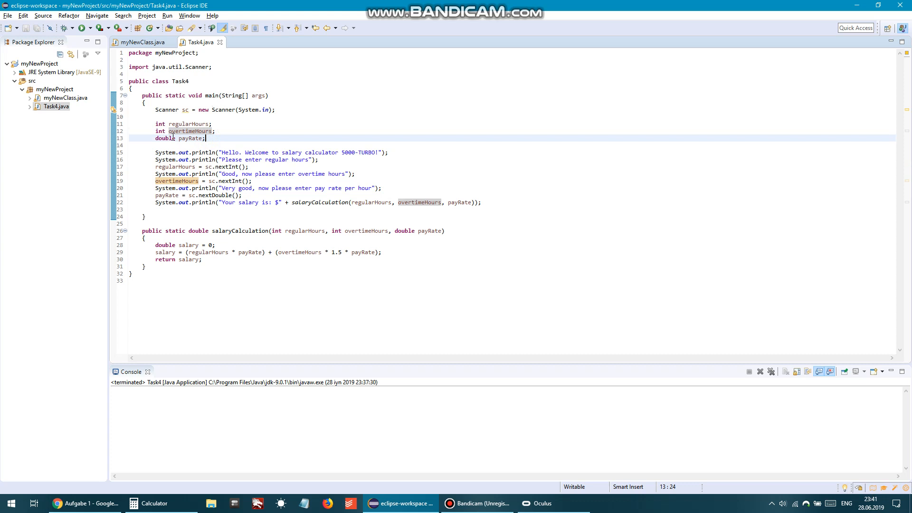
double_click(189, 138)
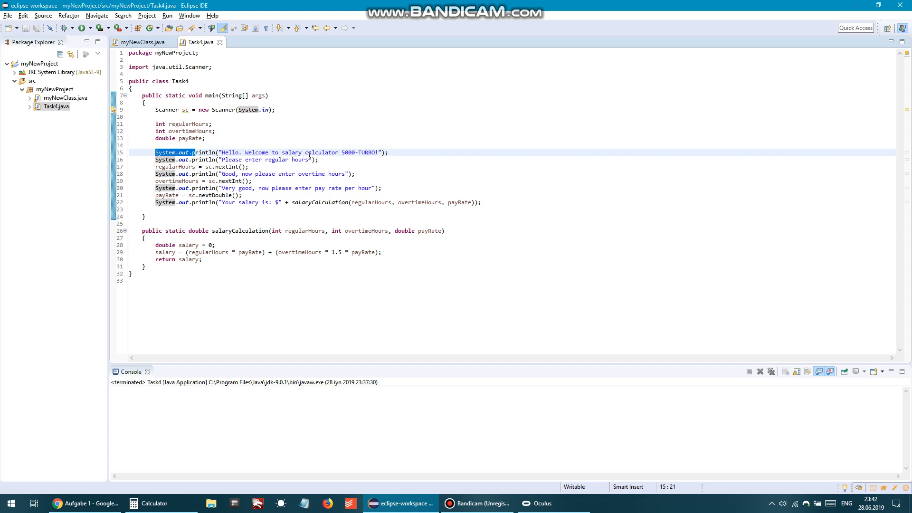
Step: Edit the line 16 println string to read "Please enter regular hours this week"
click(217, 160)
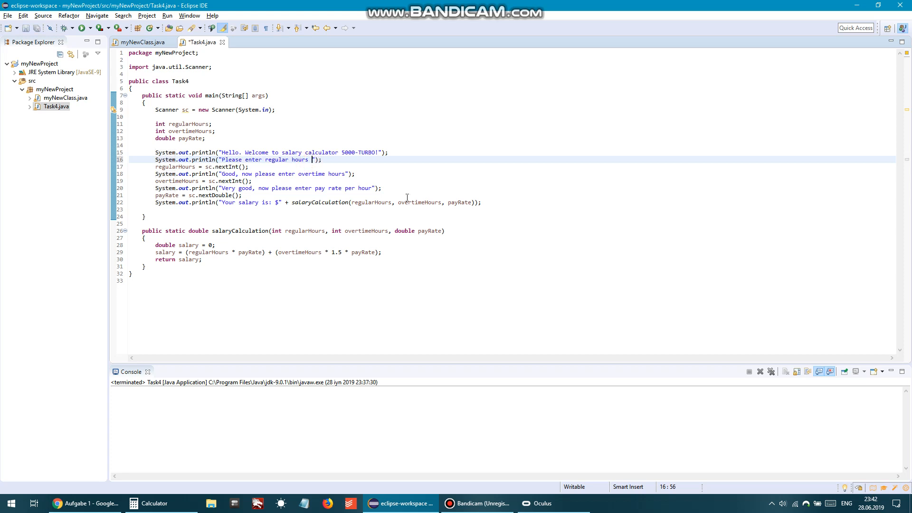
text(per we)
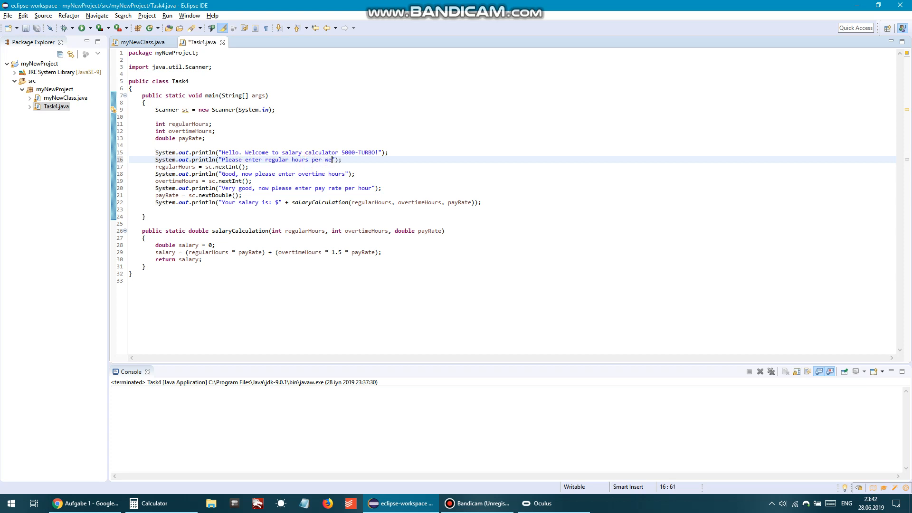
text(ek)
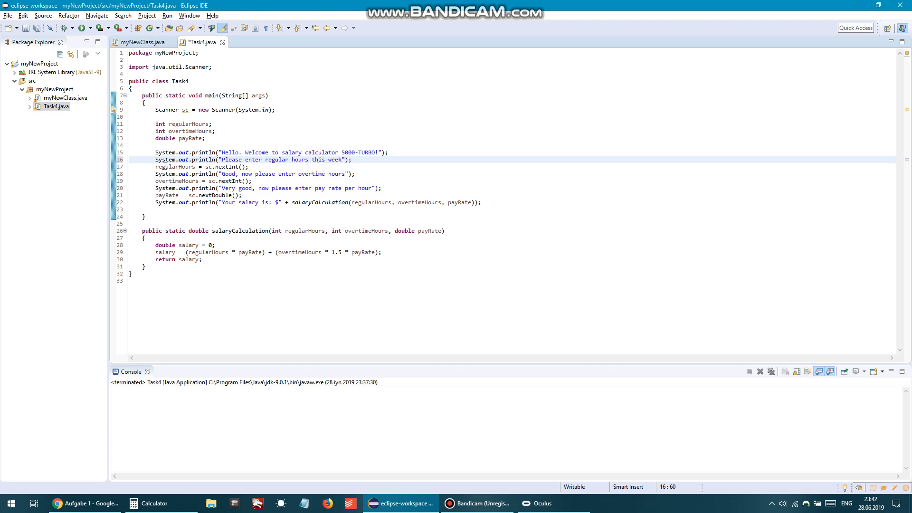
mouse_move(205, 166)
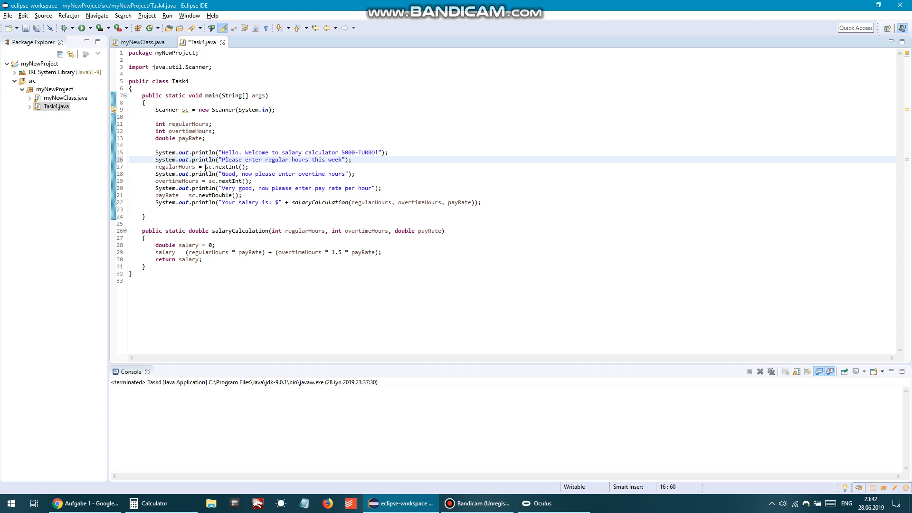
double_click(227, 166)
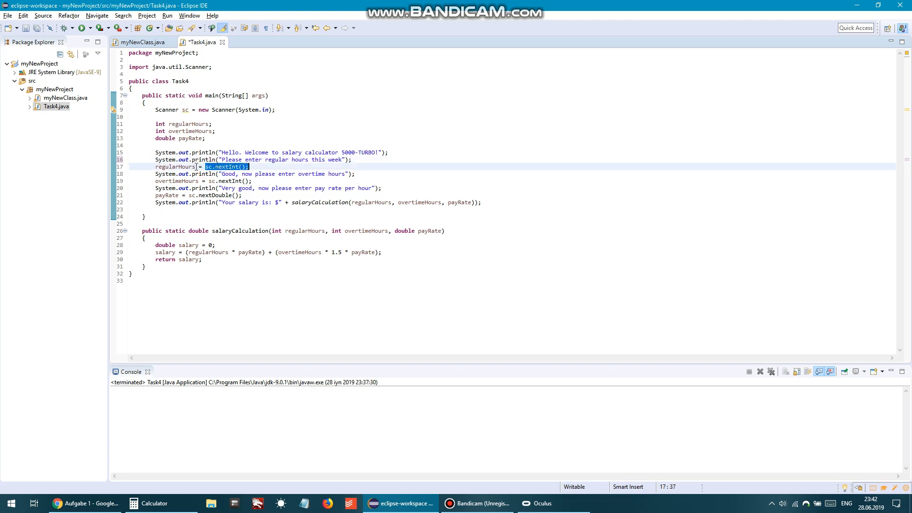
double_click(174, 167)
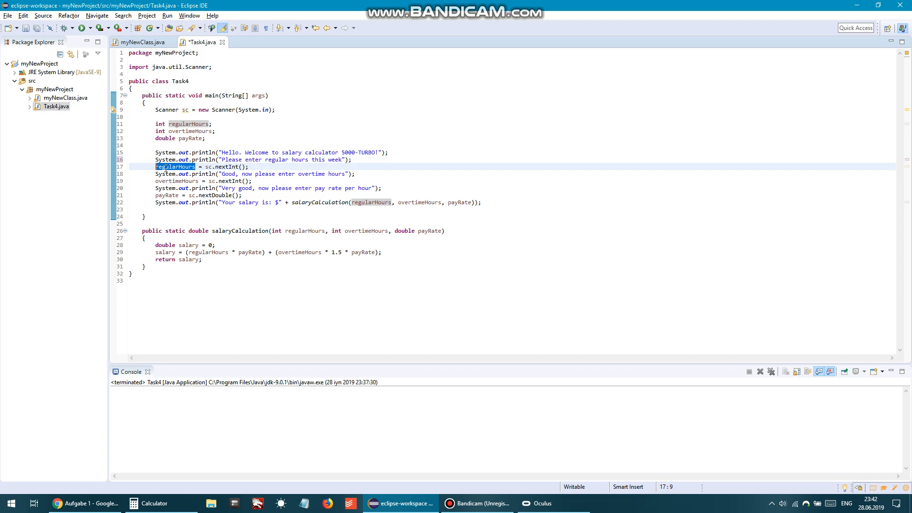
click(173, 174)
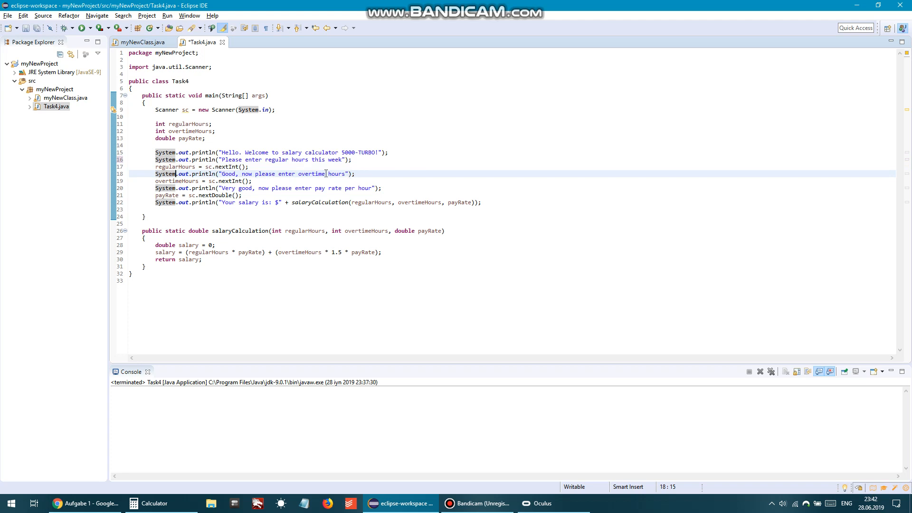
mouse_move(211, 181)
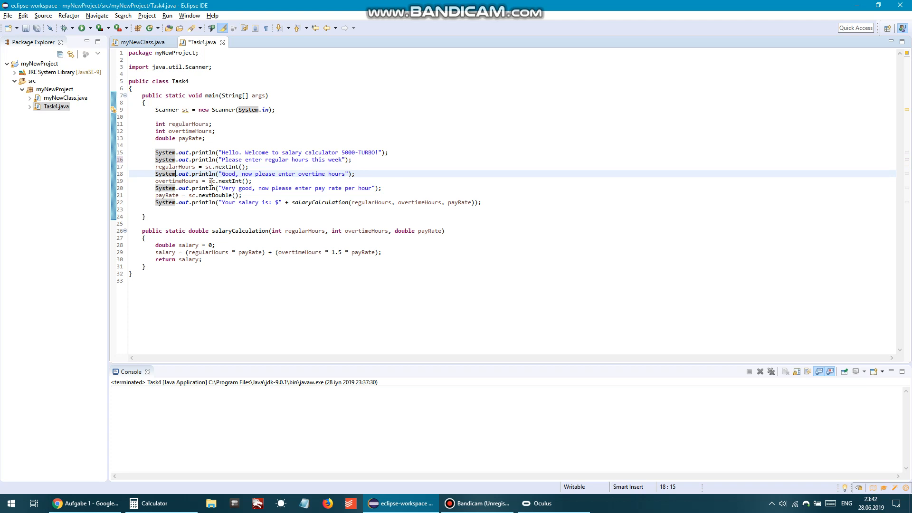
double_click(227, 180)
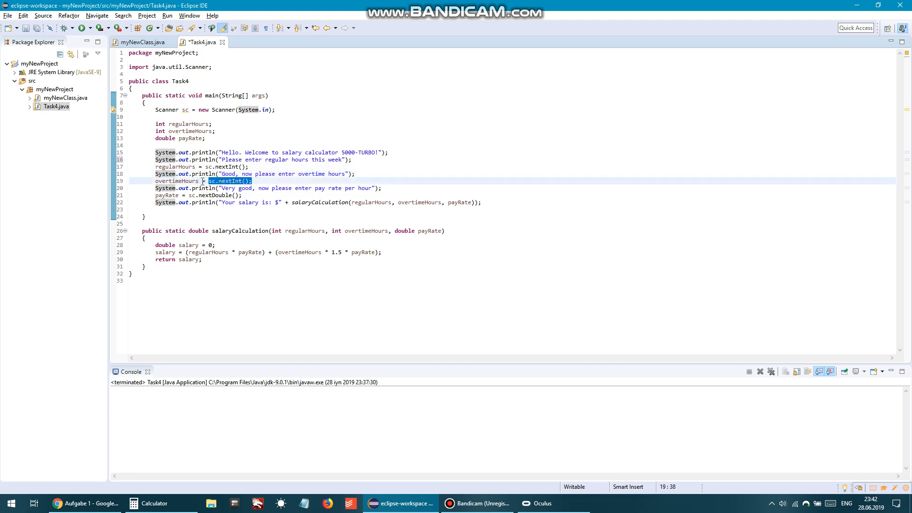
double_click(176, 181)
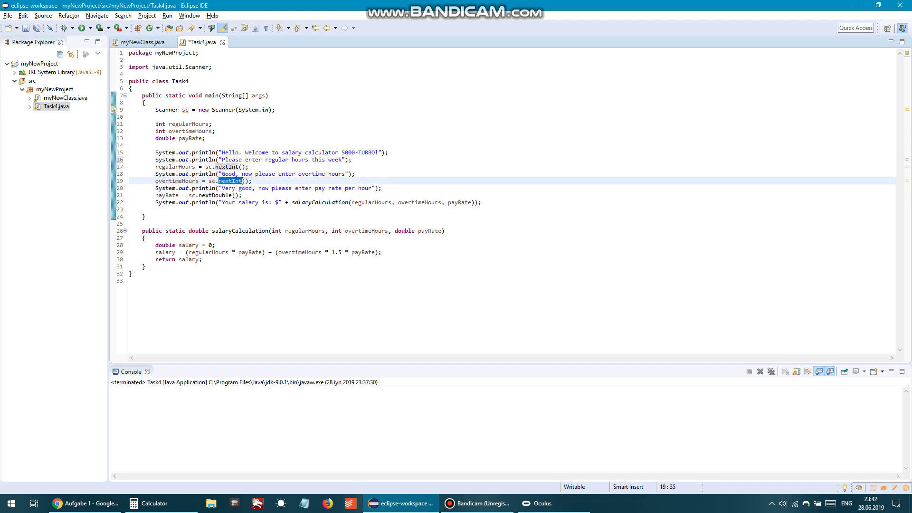
click(200, 194)
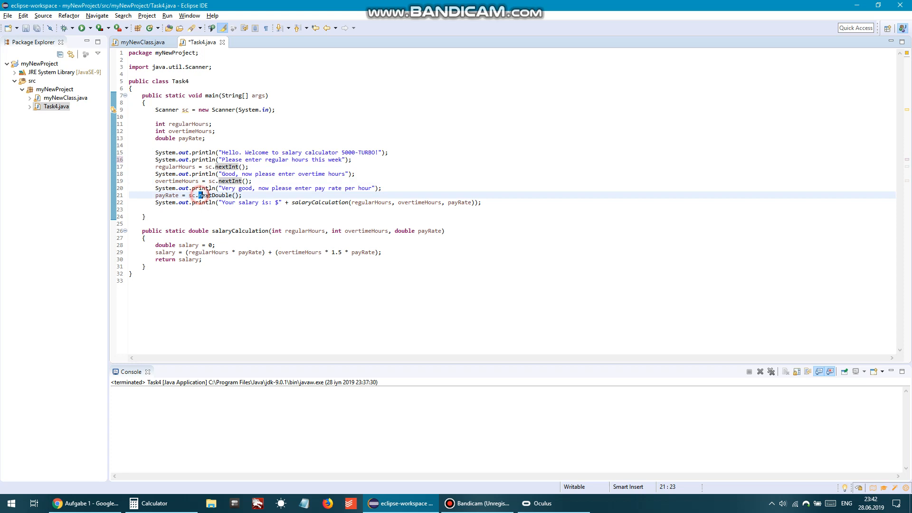
double_click(213, 195)
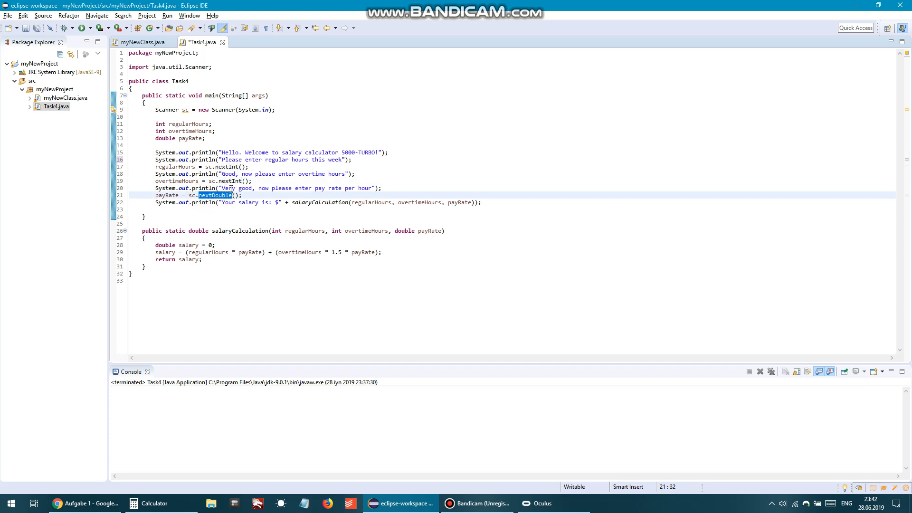
mouse_move(174, 185)
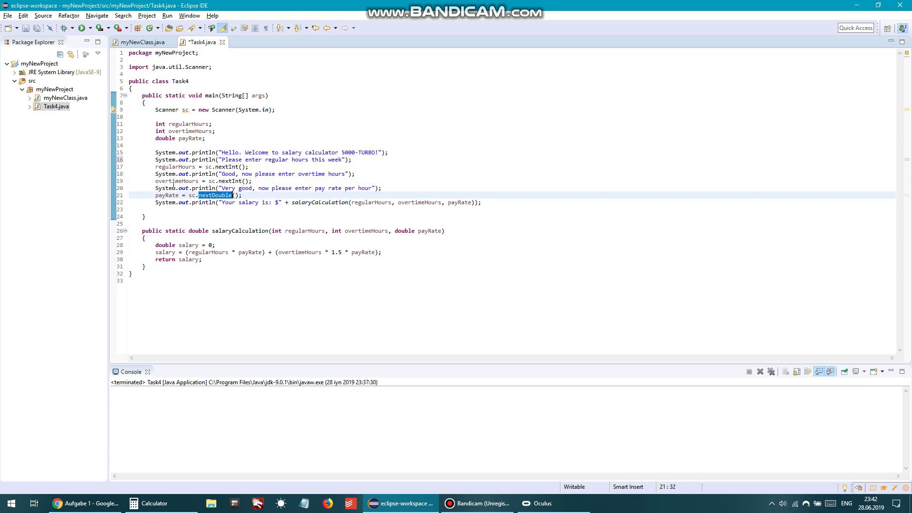
mouse_move(165, 202)
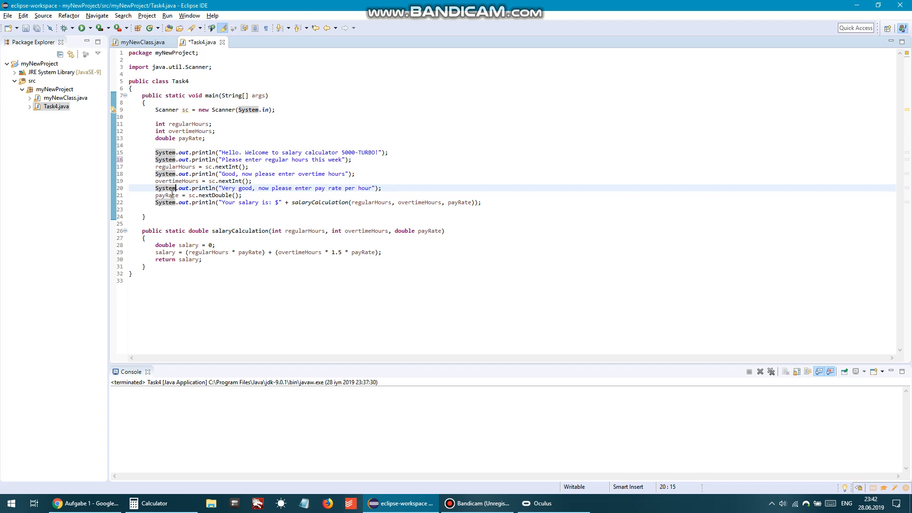
click(168, 195)
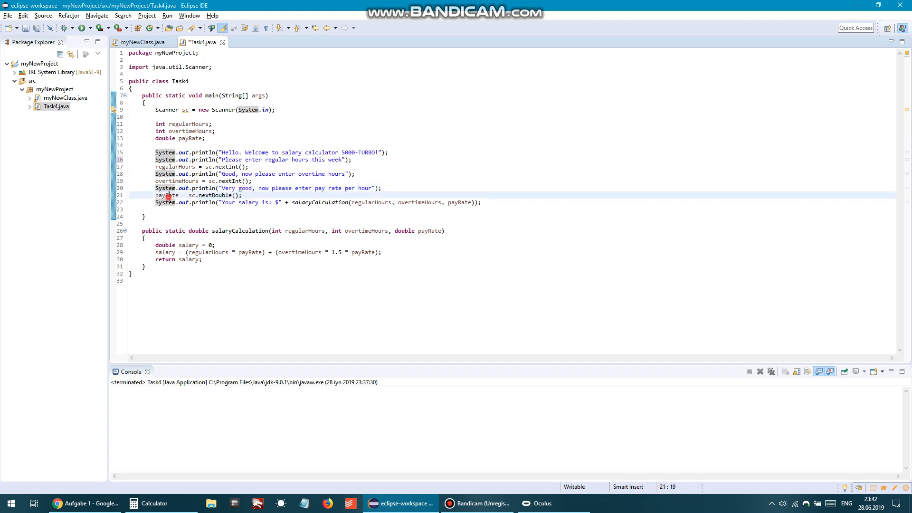
double_click(166, 195)
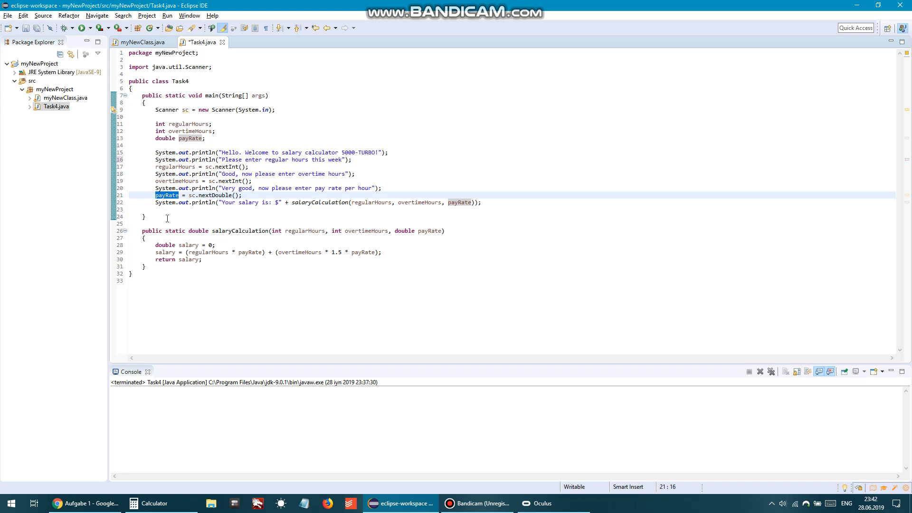
click(174, 202)
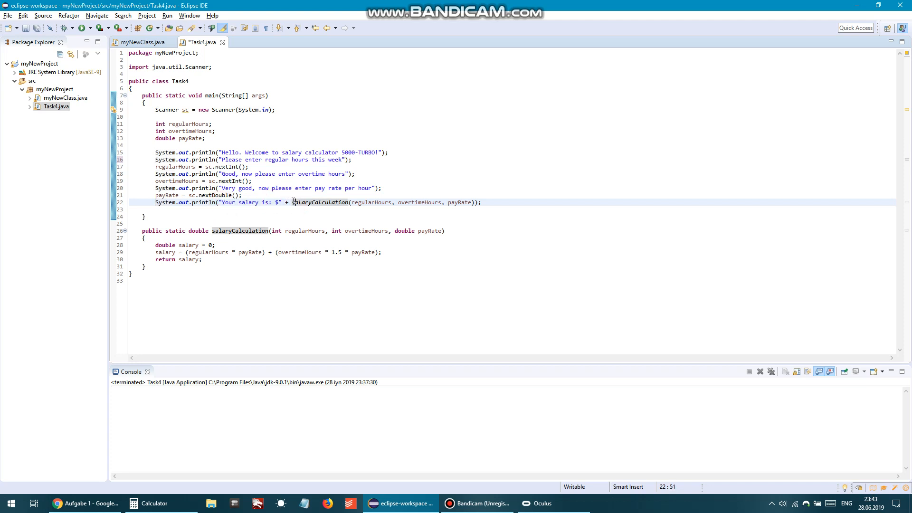
double_click(319, 202)
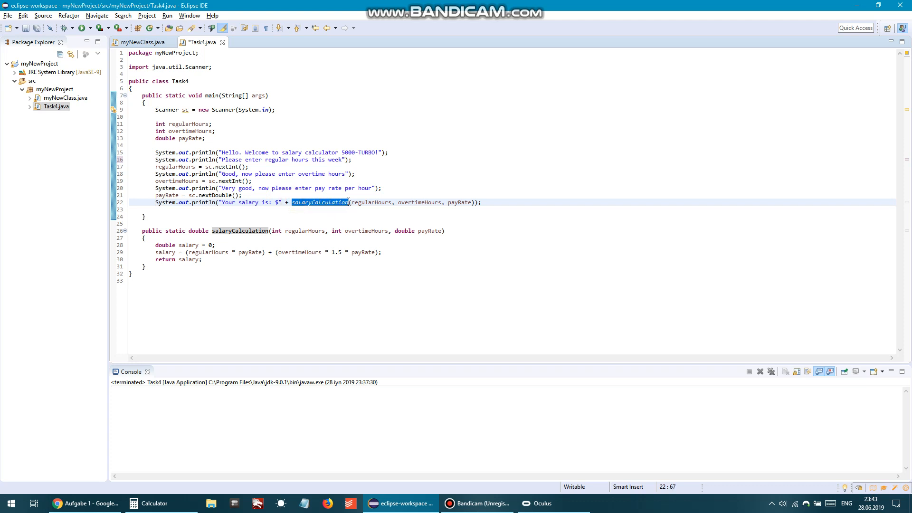
click(333, 202)
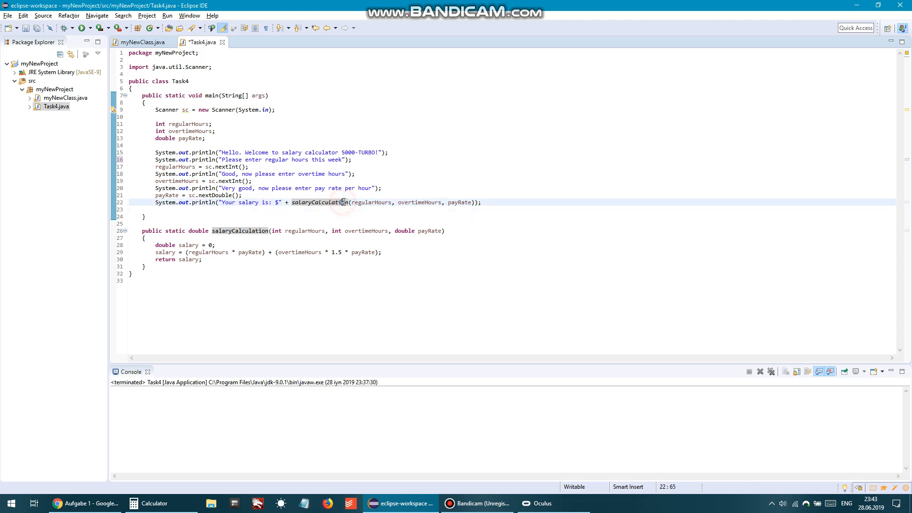
double_click(301, 202)
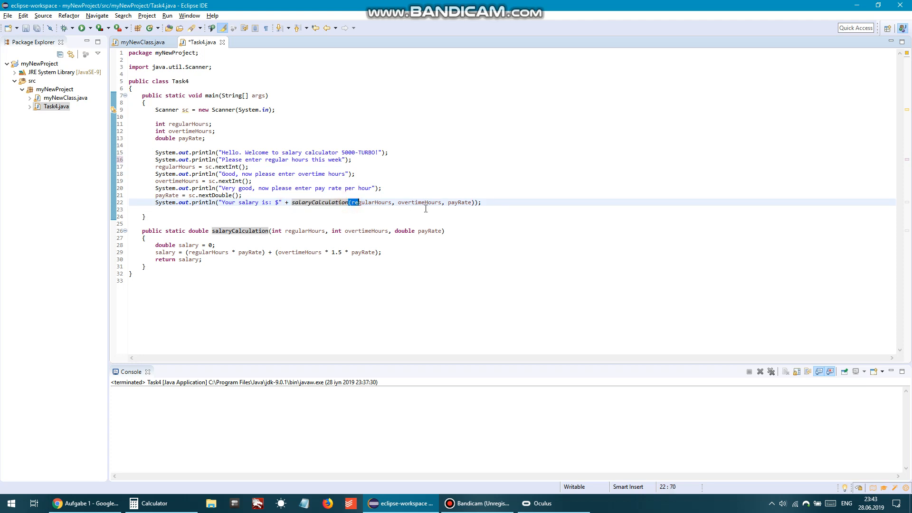
click(475, 202)
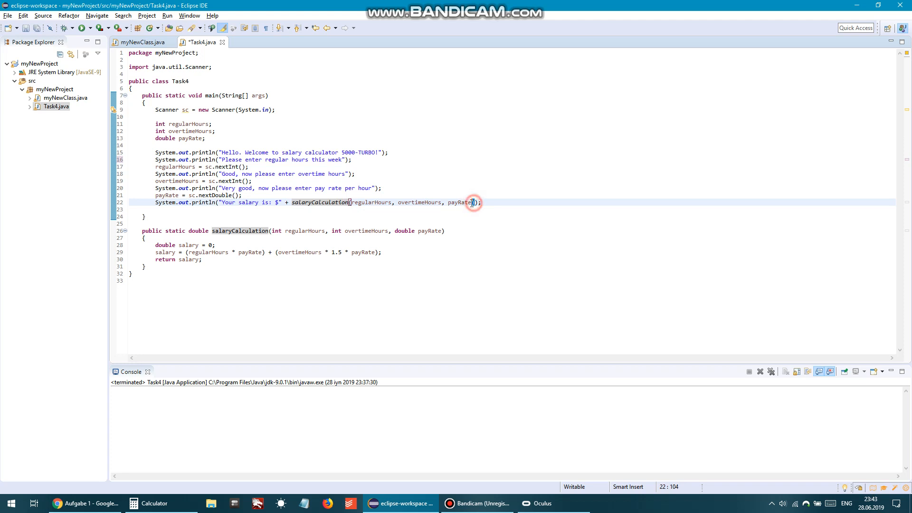
click(393, 203)
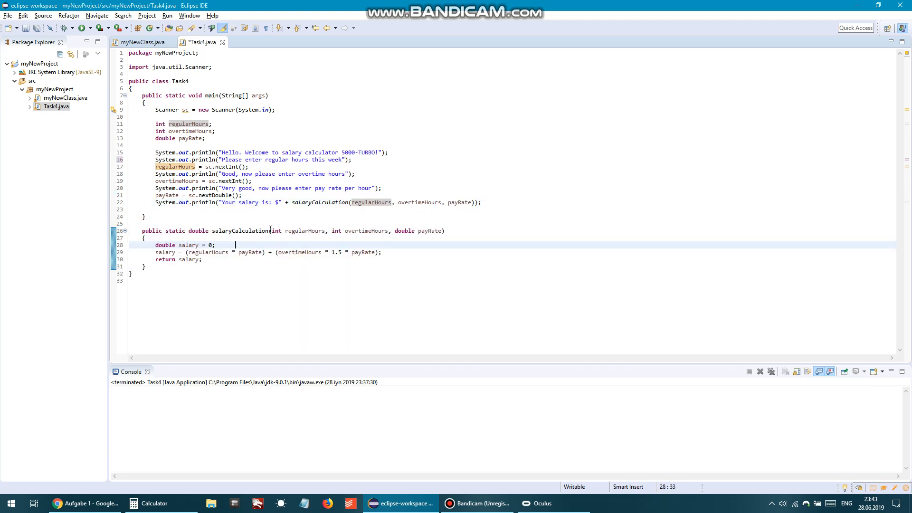
double_click(239, 231)
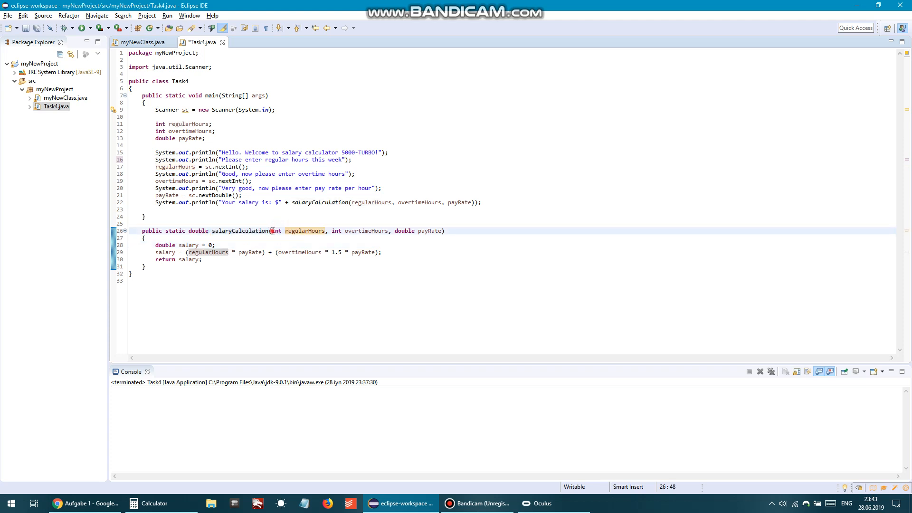
double_click(335, 231)
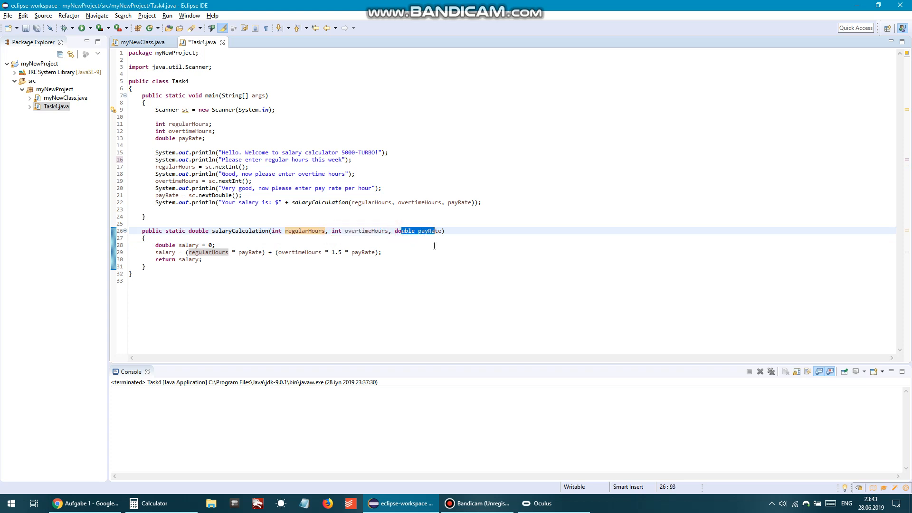
click(347, 231)
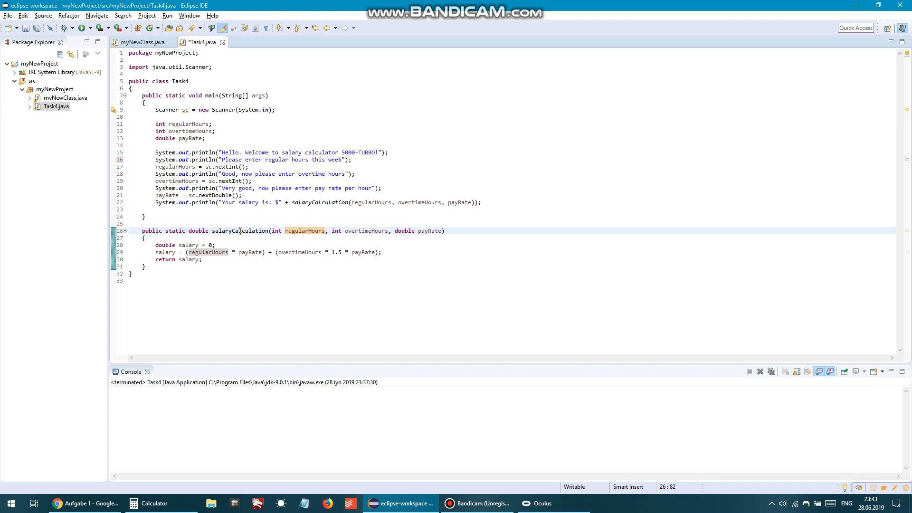
click(164, 245)
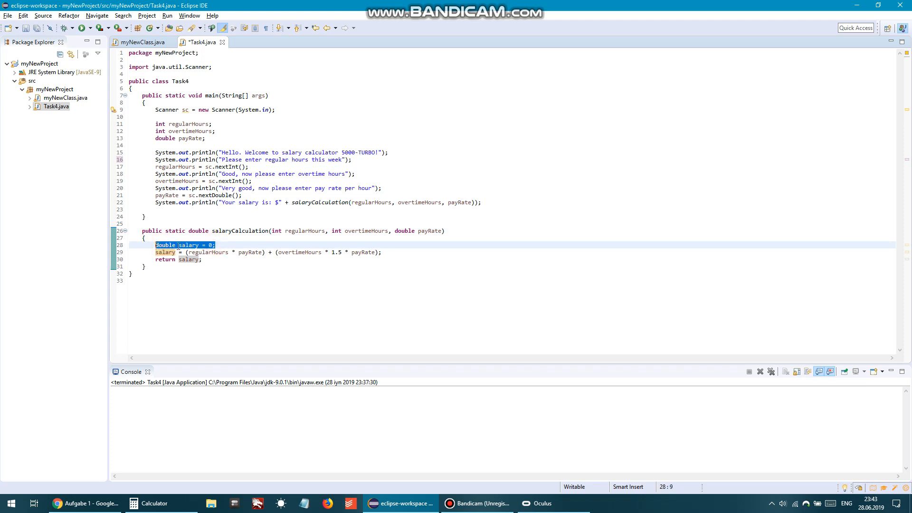
click(186, 251)
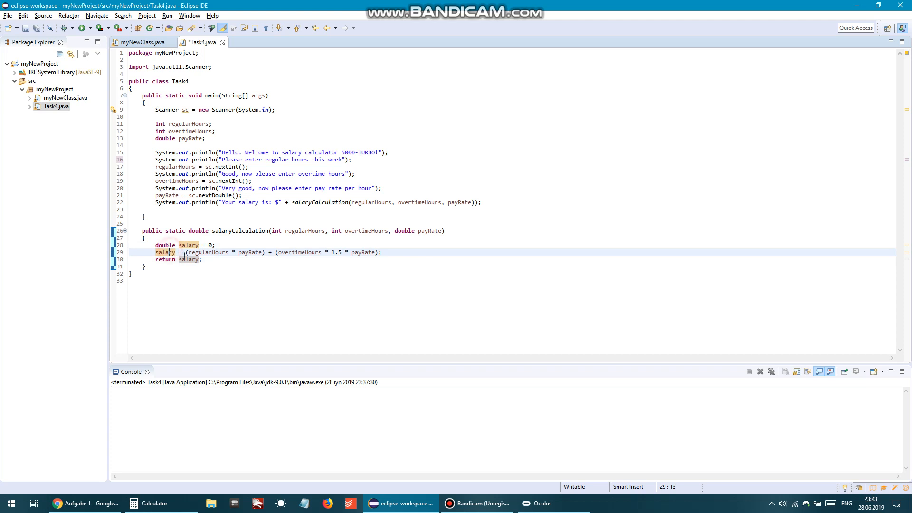
double_click(207, 251)
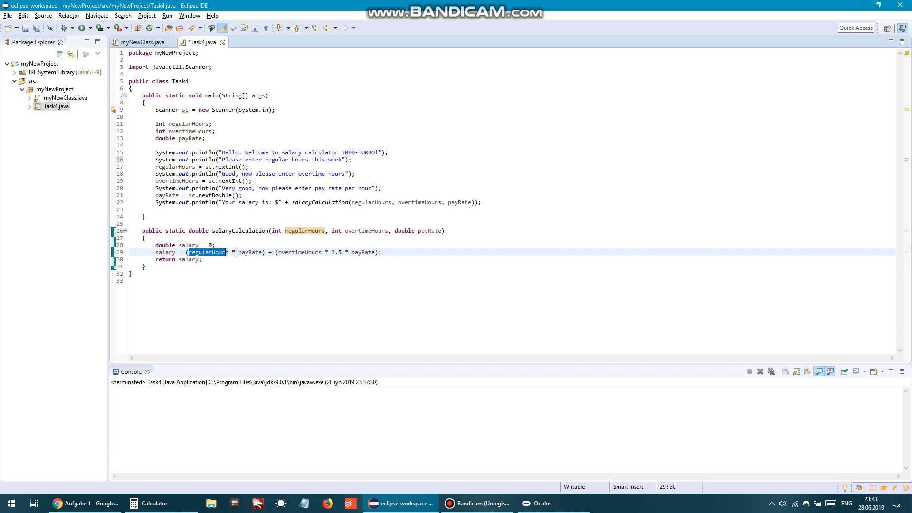
double_click(248, 251)
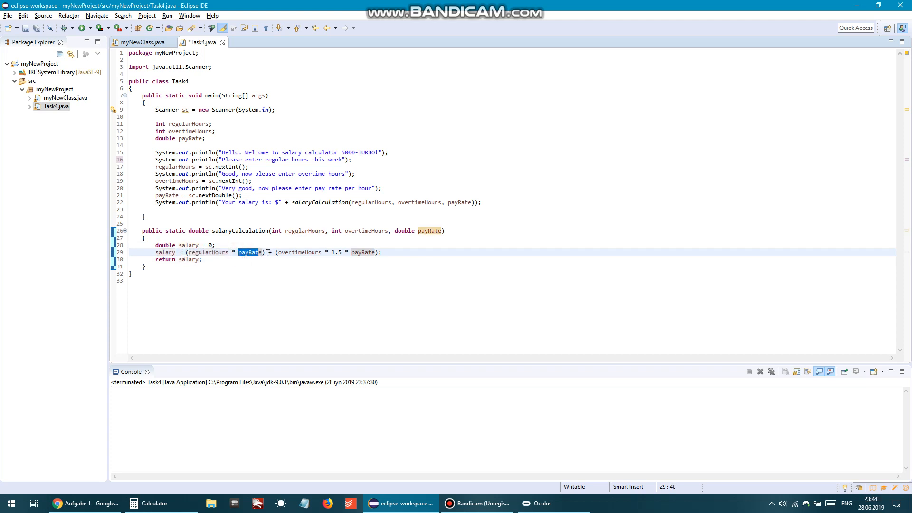
double_click(300, 252)
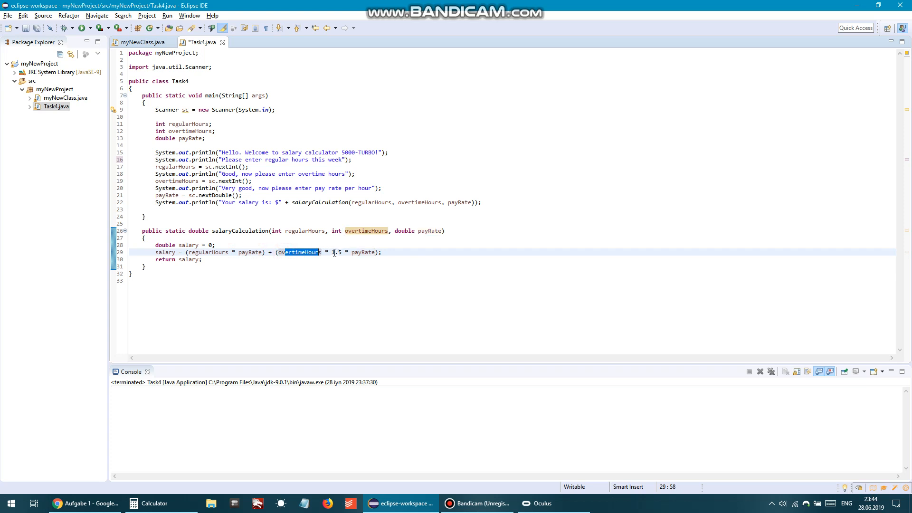
double_click(355, 251)
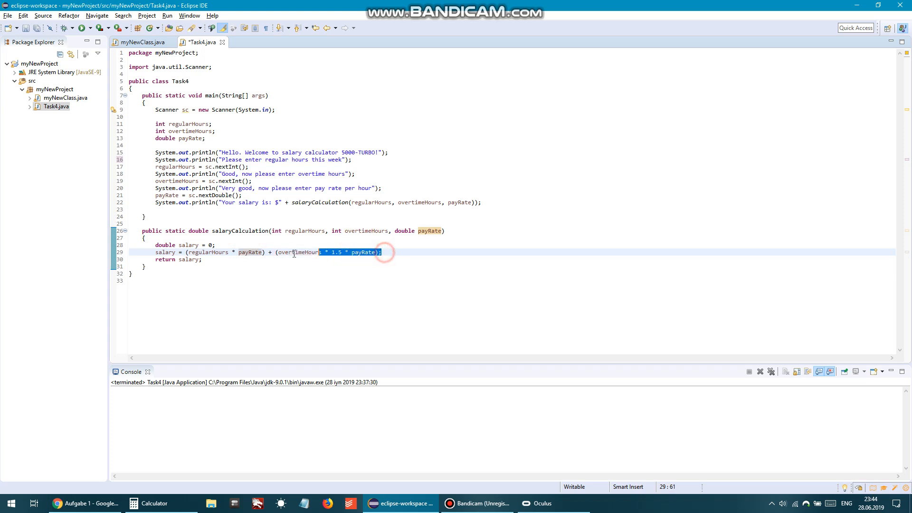
double_click(165, 251)
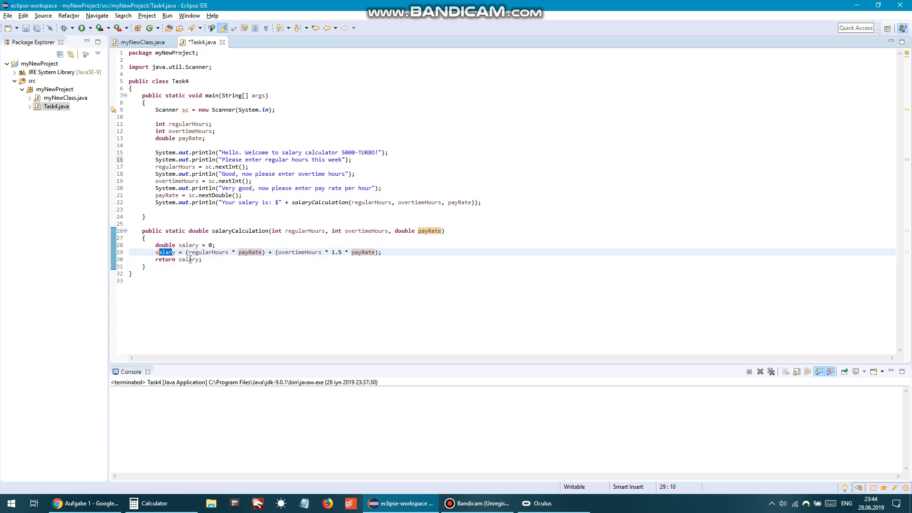
double_click(188, 259)
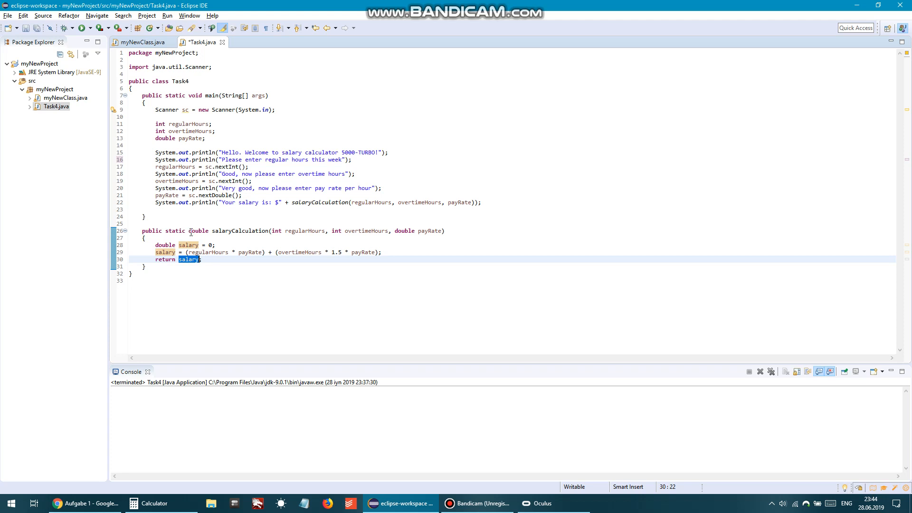
double_click(199, 231)
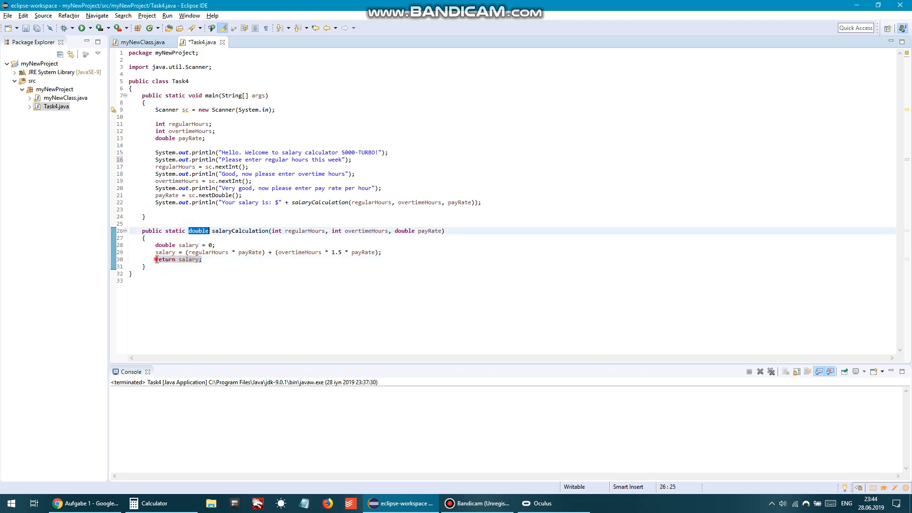
click(195, 231)
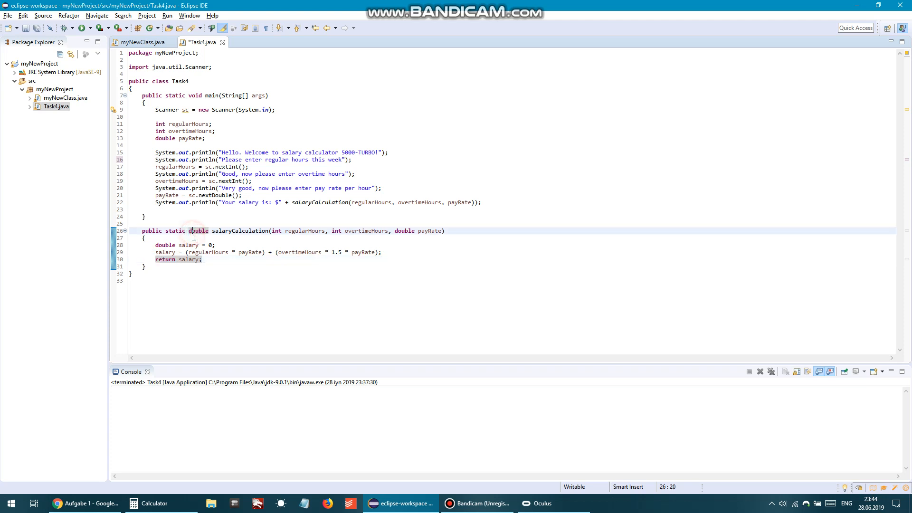
click(190, 259)
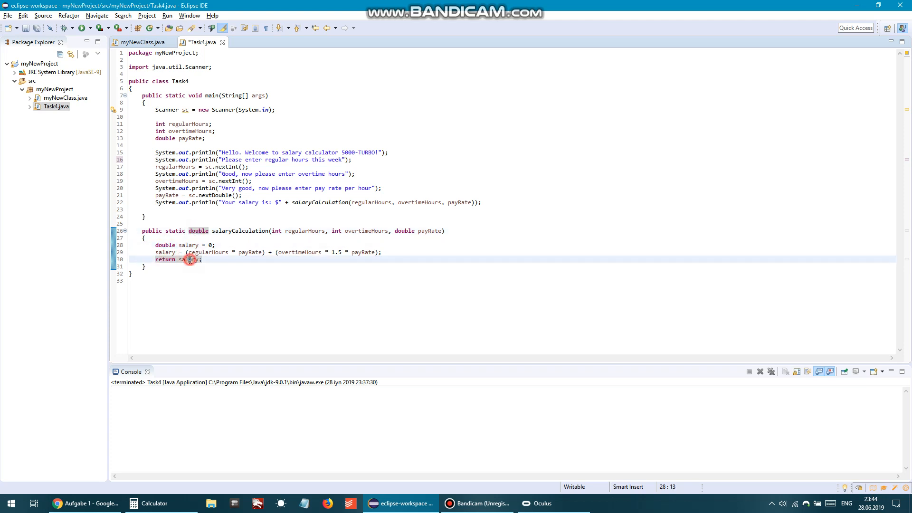
double_click(166, 244)
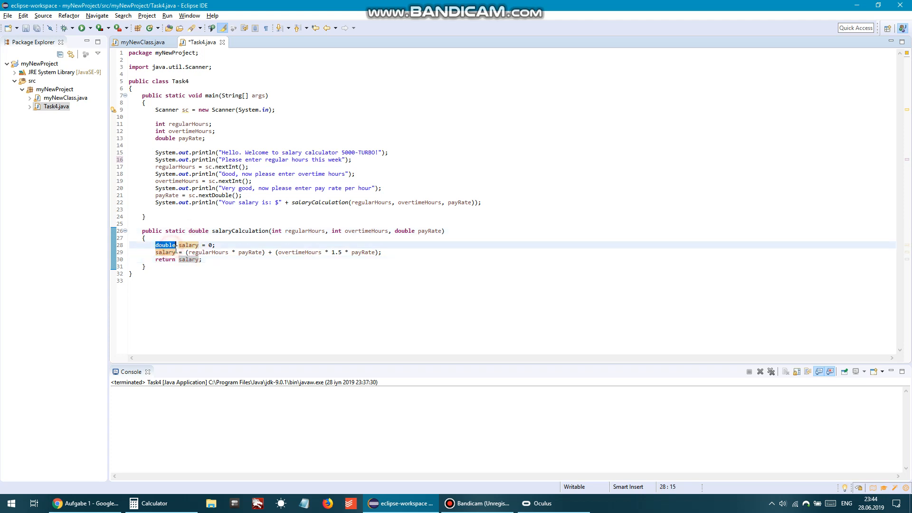
text(int)
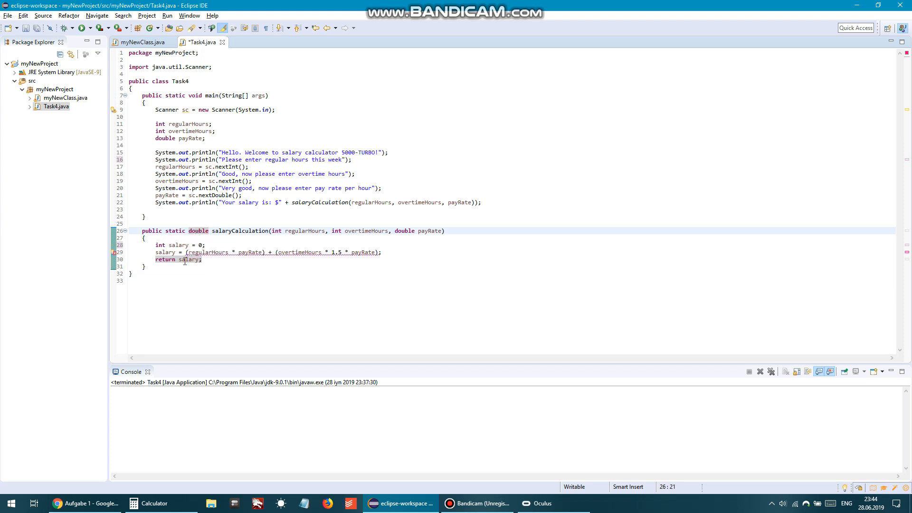
click(202, 259)
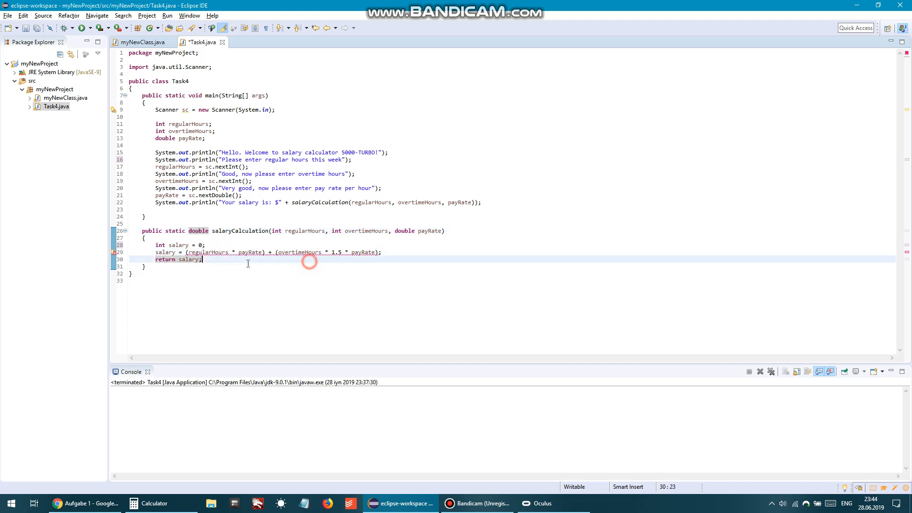
double_click(159, 245)
text(double)
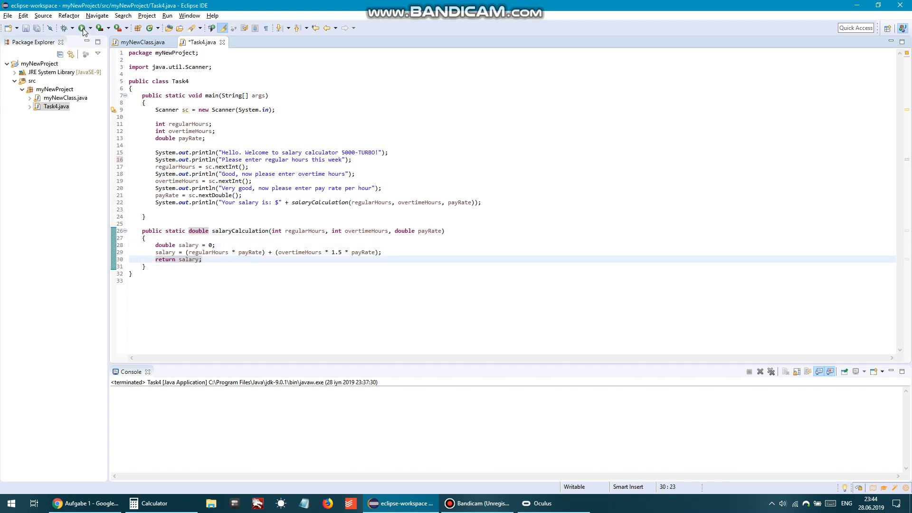
Step: Launch Task4 with Run, check the Task 4 description in Chrome, and return to the running console
click(80, 28)
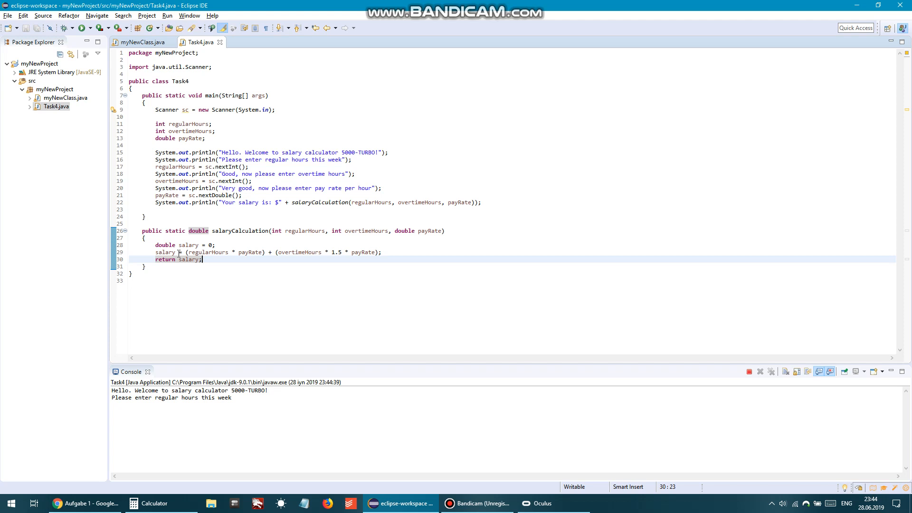
click(85, 503)
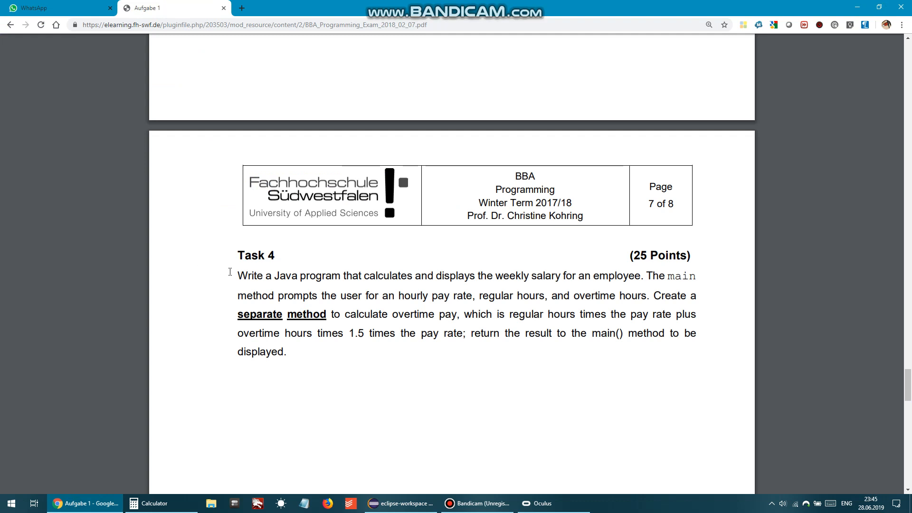
mouse_move(326, 340)
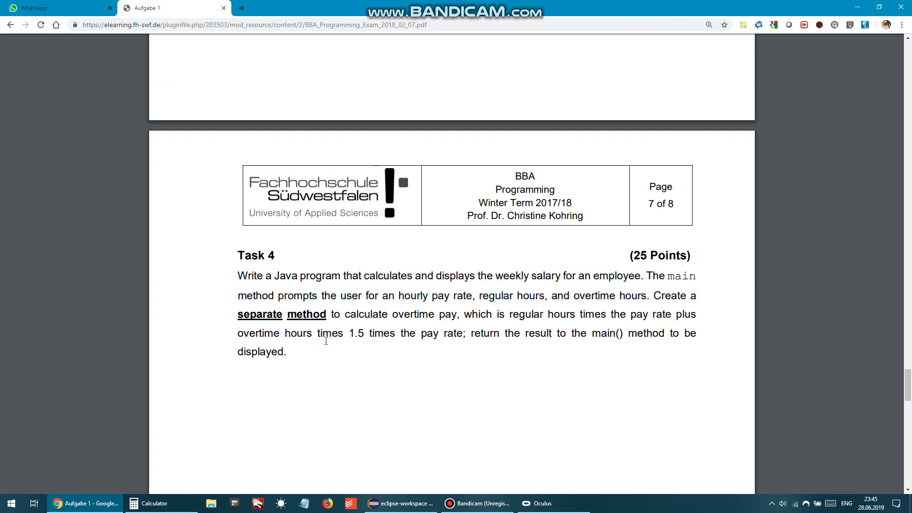
click(400, 503)
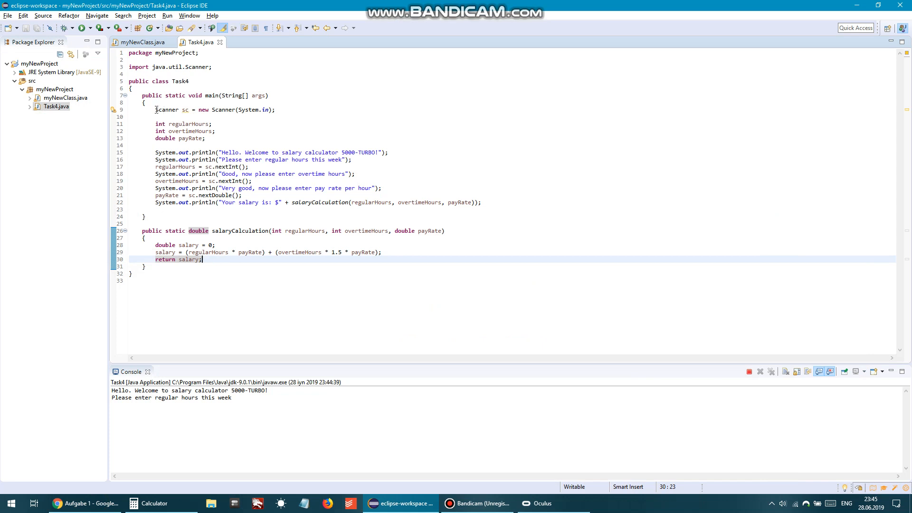
mouse_move(203, 153)
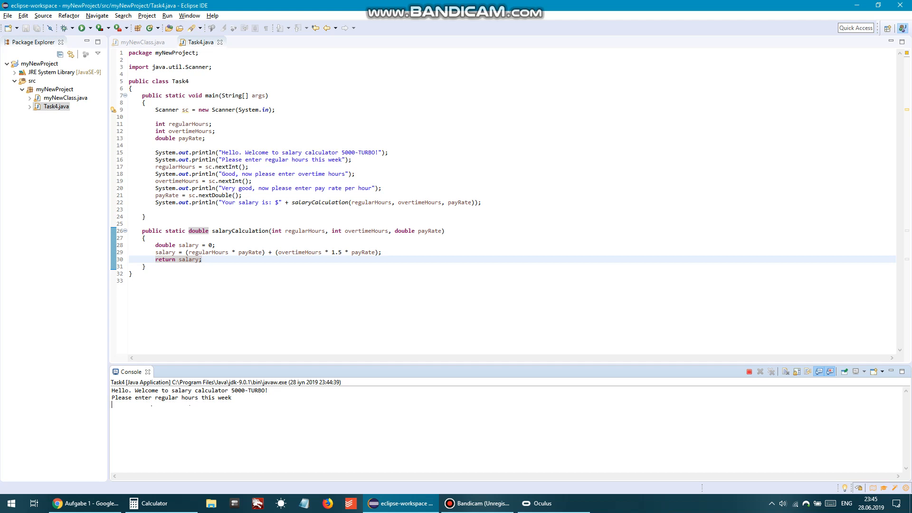
Step: Enter 40 regular hours, 10 overtime hours and rate 15, getting "Your salary is: $825.0"
text(40)
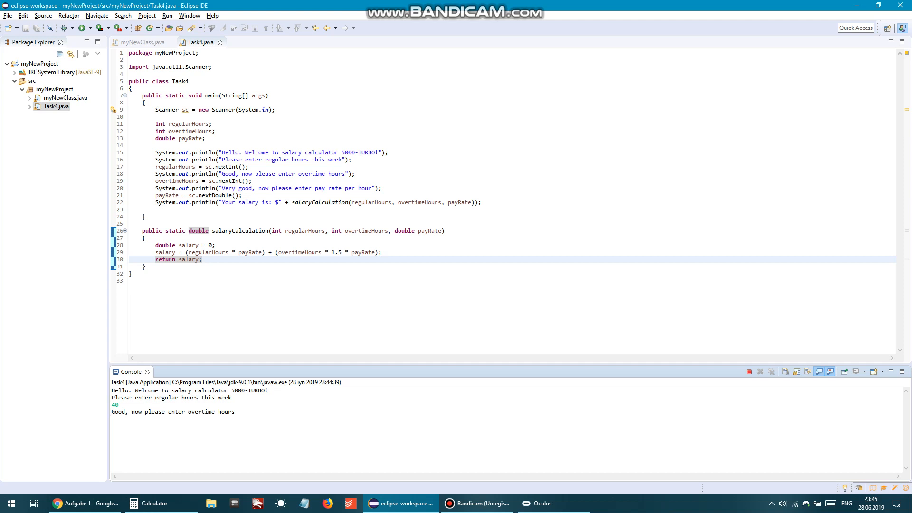
text(10)
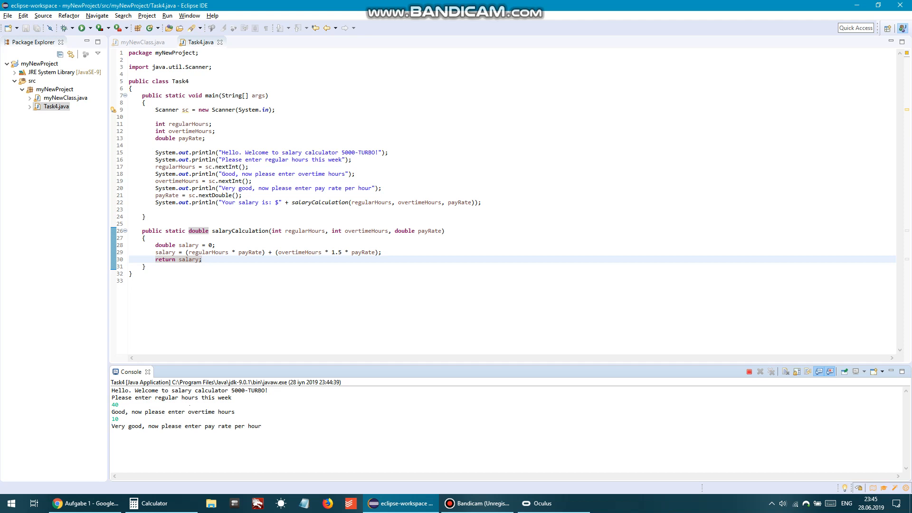
text(15)
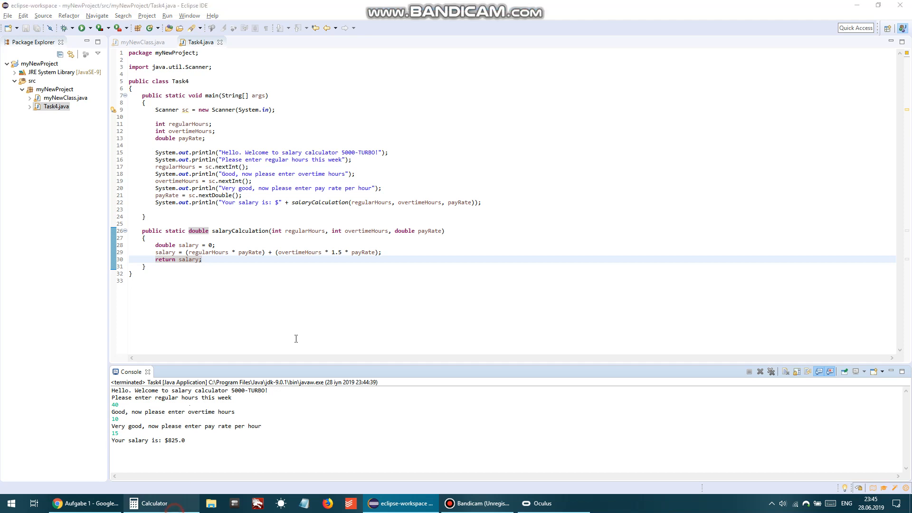
Step: Compute 10×15×1.5 plus 600 = 825 in Windows Calculator to match $825.0, then close it
click(153, 503)
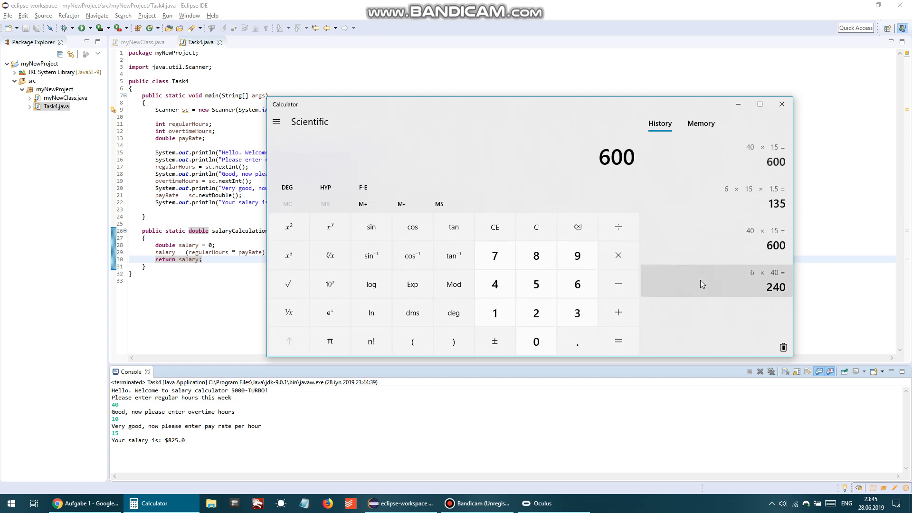
click(618, 254)
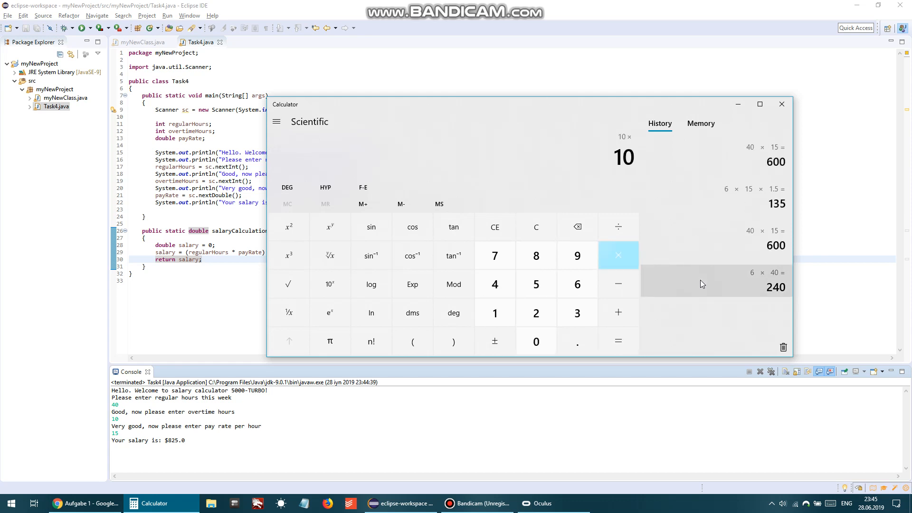
click(617, 254)
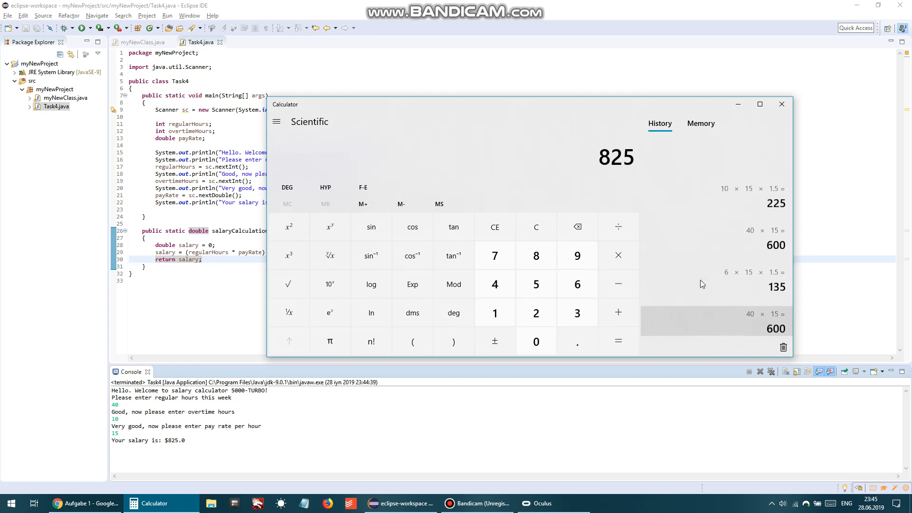
scroll(up, 3)
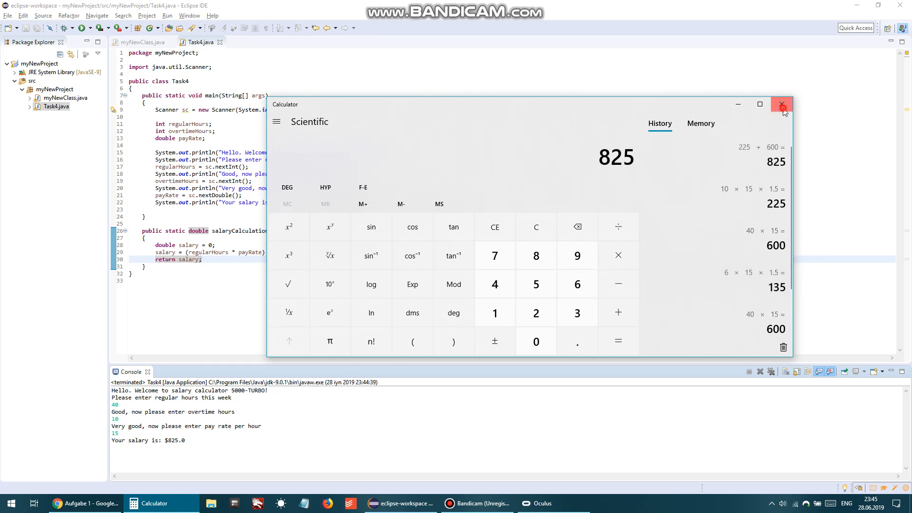
click(783, 104)
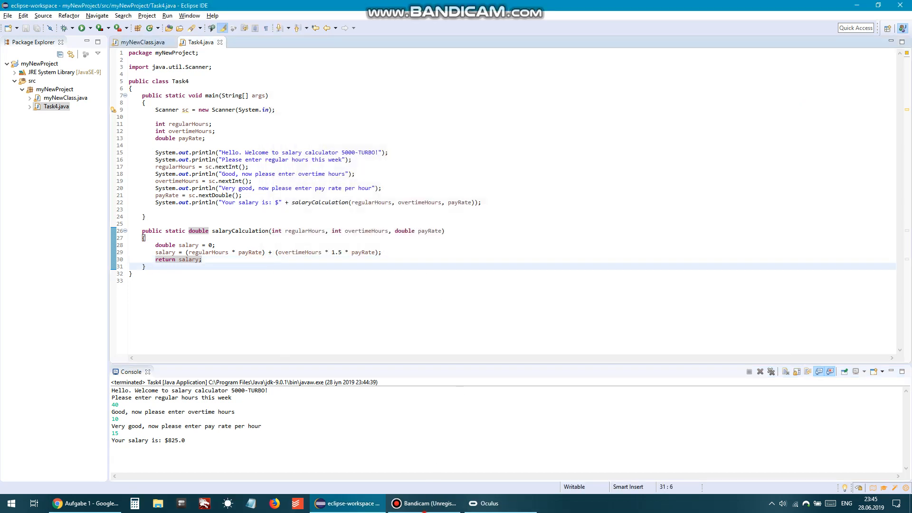